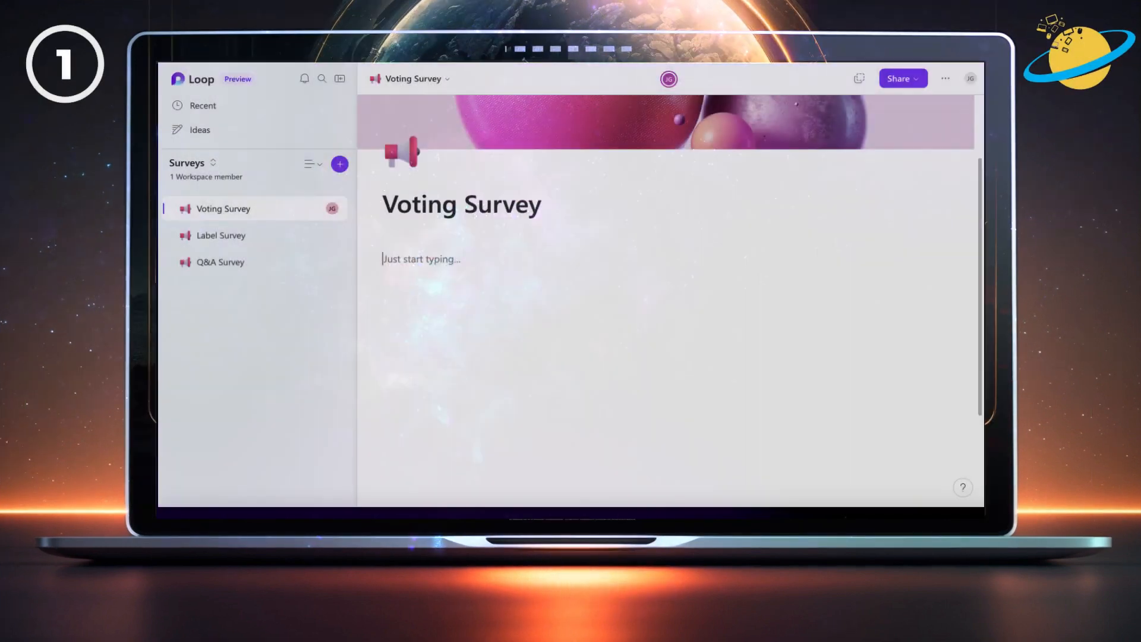
Insert a blank table on the Voting Survey page via the /table command
type("/table")
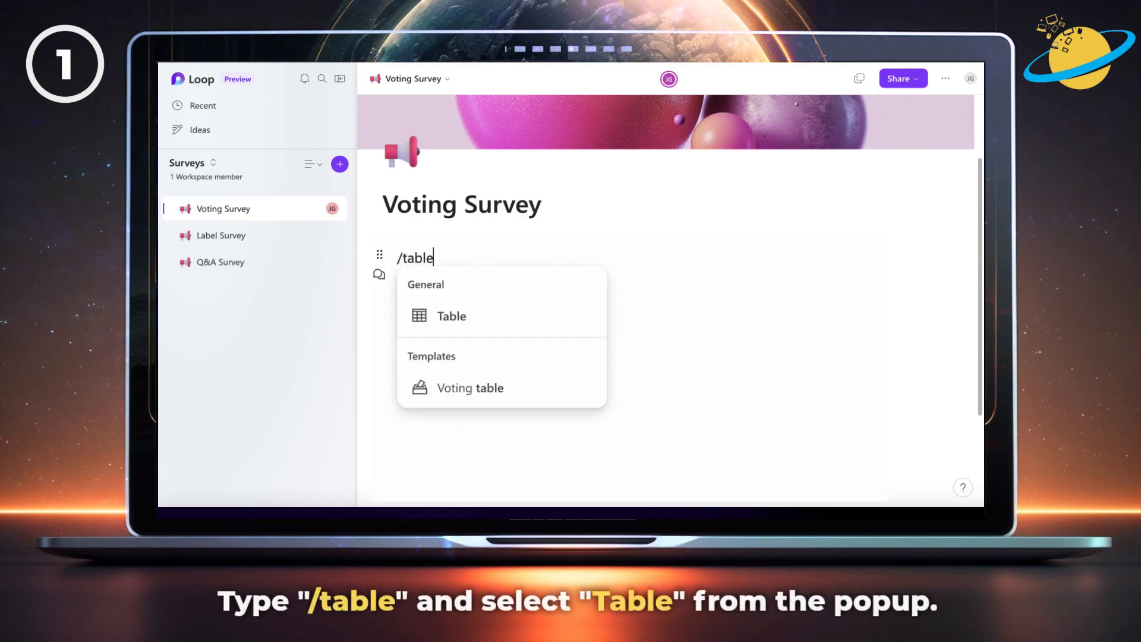
mouse_move(529, 310)
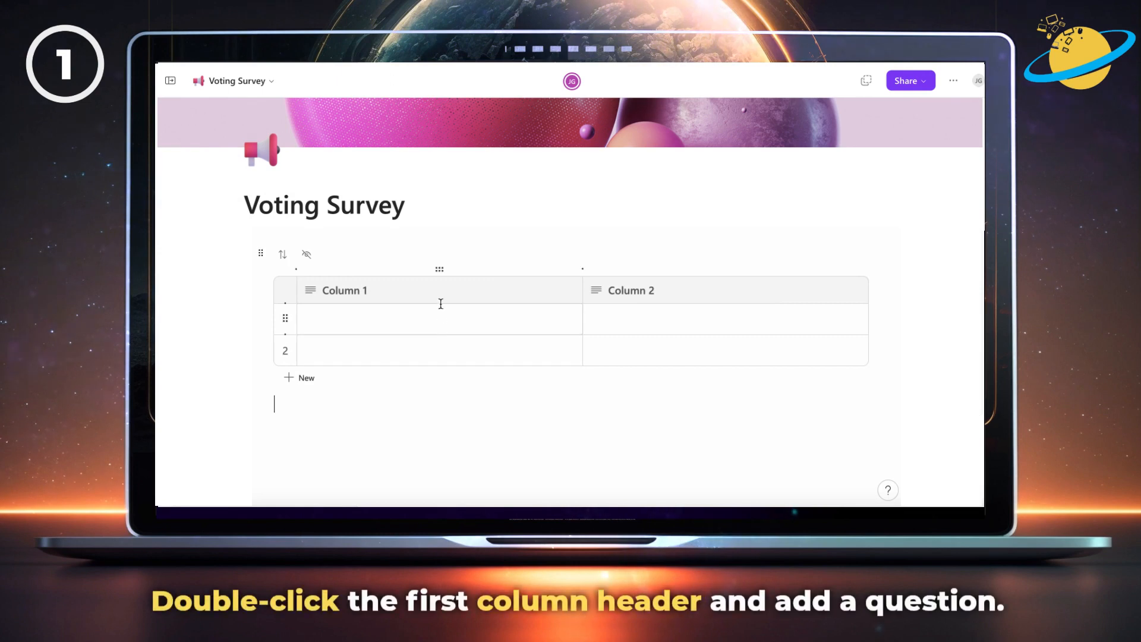
Name the columns "Can you access the project?" and "Answer"
double_click(366, 290)
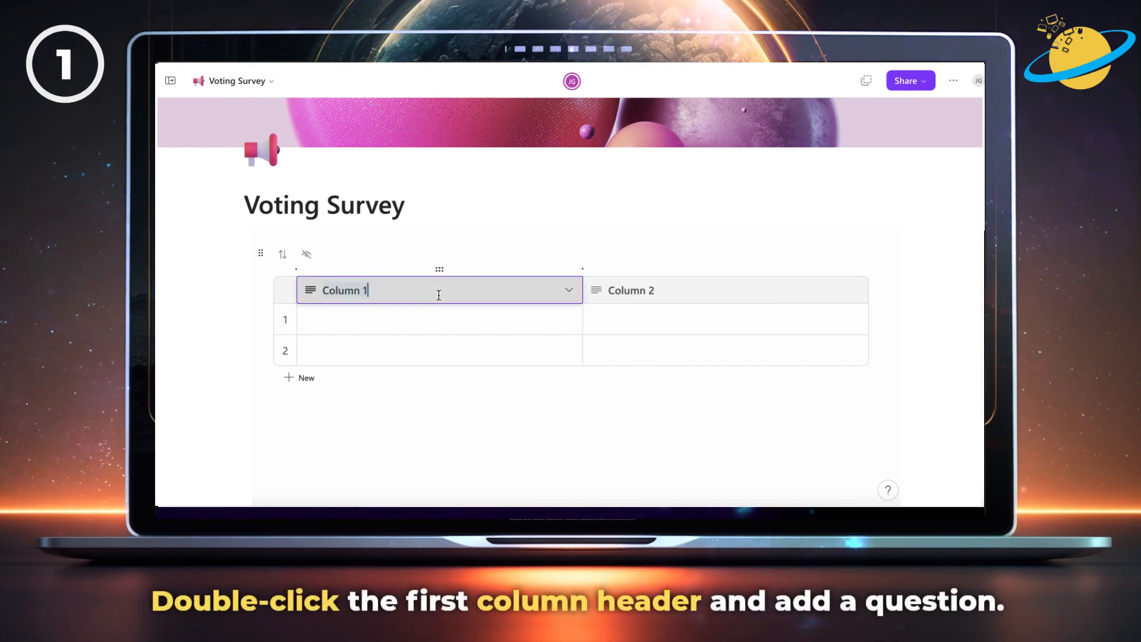
type("Can")
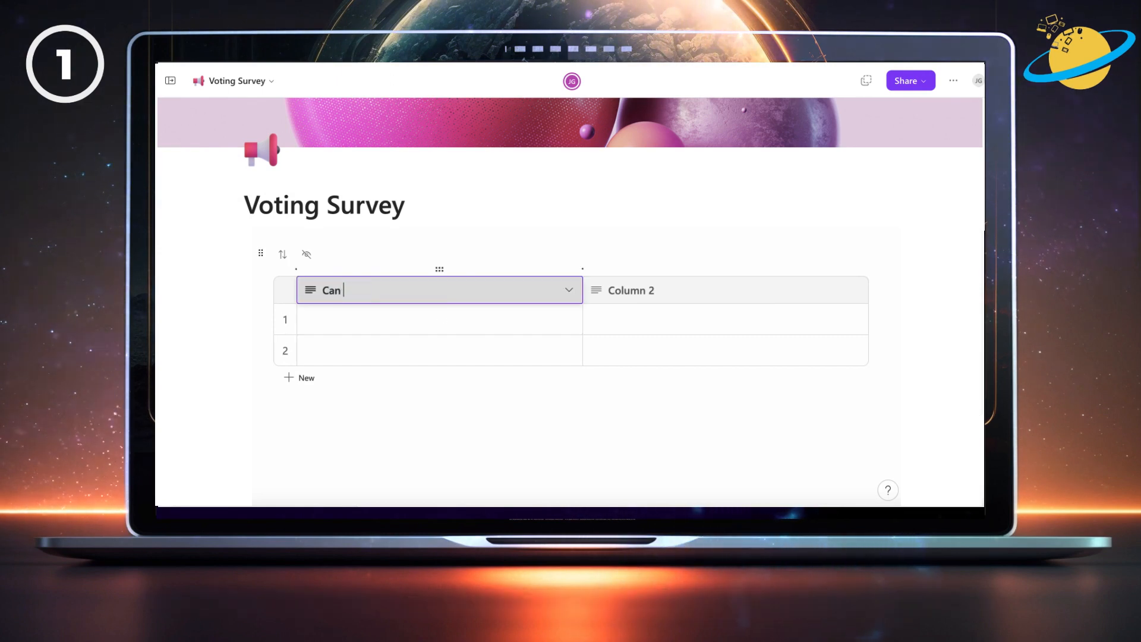
type("you access the")
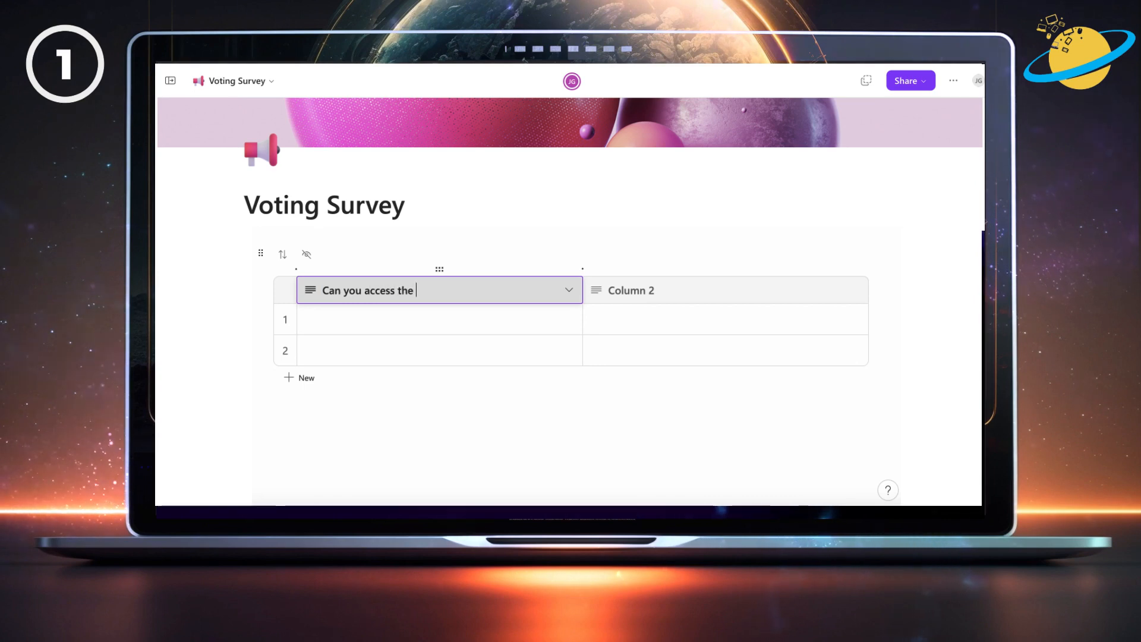
type("project?")
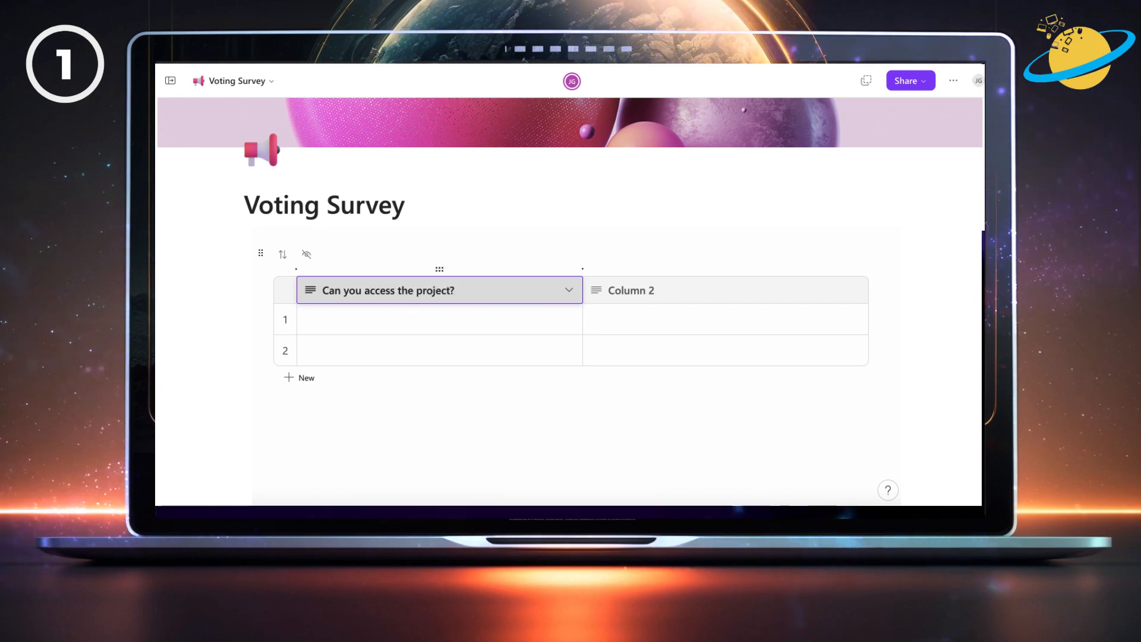
double_click(630, 290)
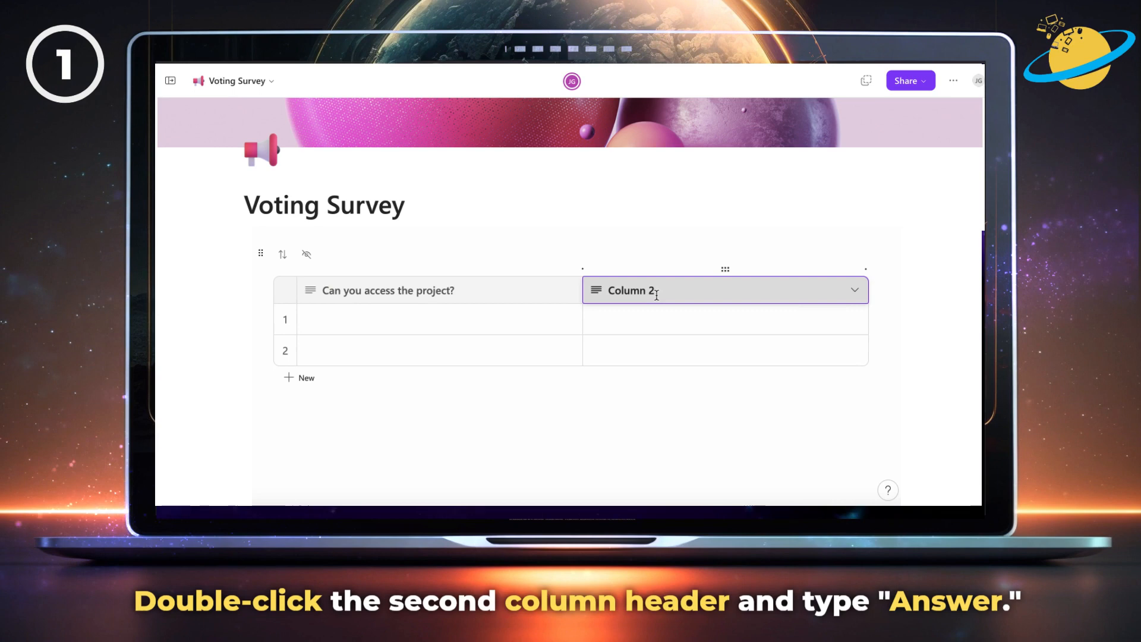
type("Answer")
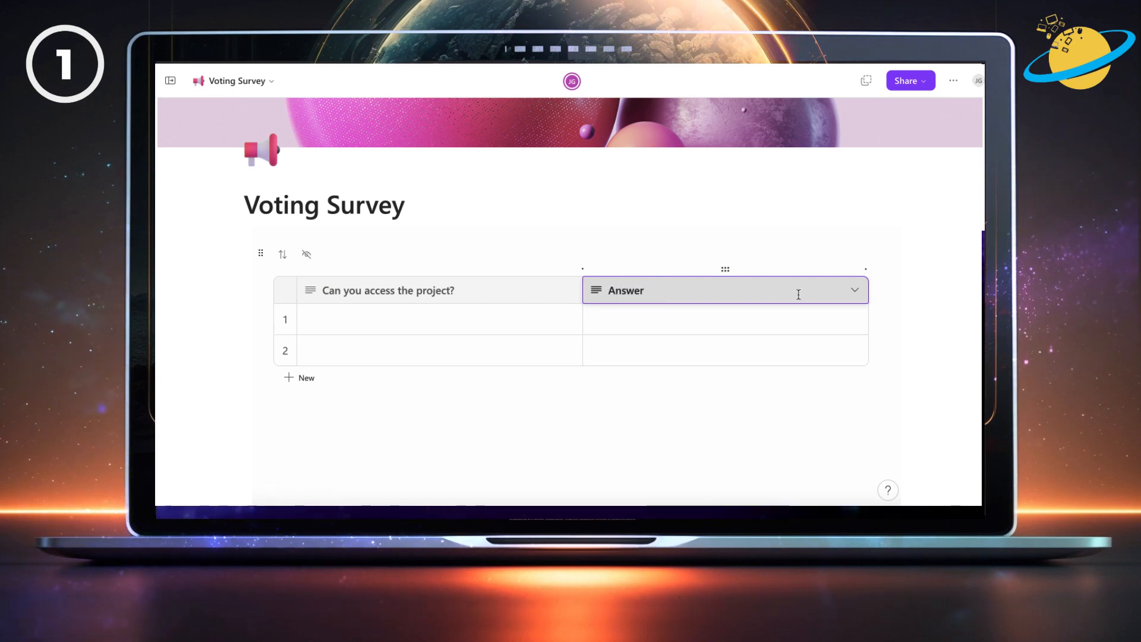
Change the Answer column's type to Voting so each row shows a +0 counter
left_click(854, 290)
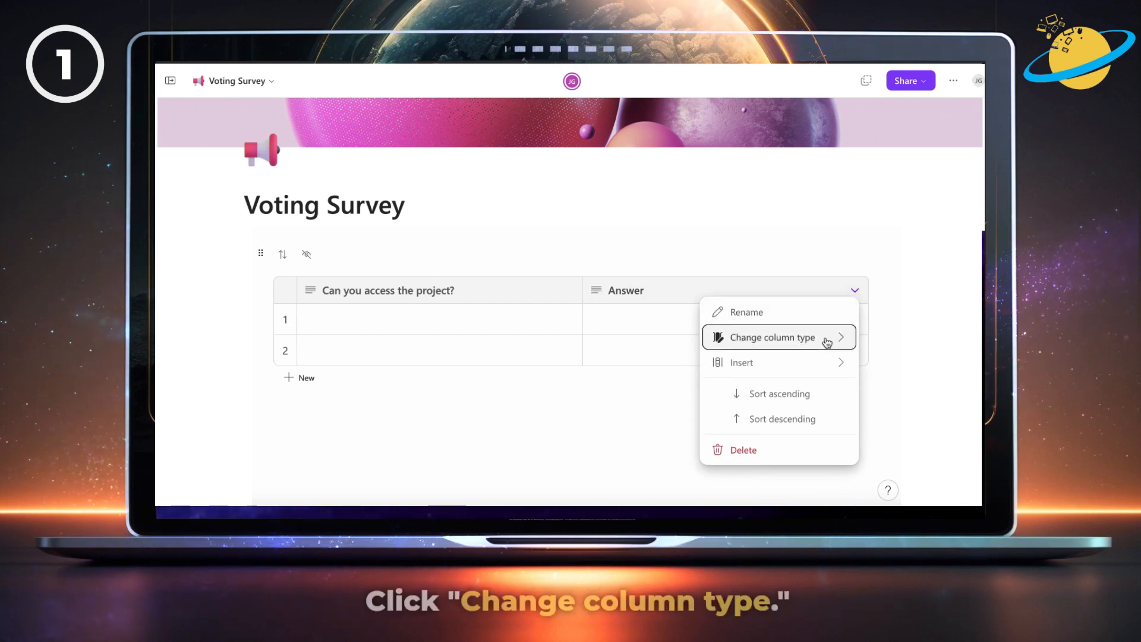
left_click(773, 338)
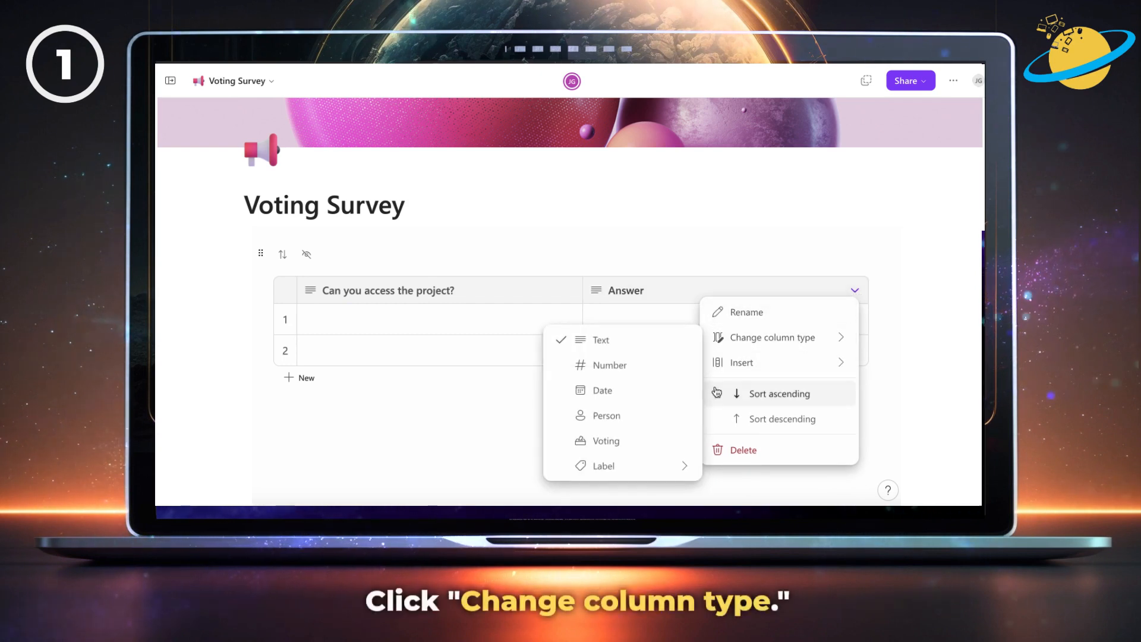
left_click(608, 440)
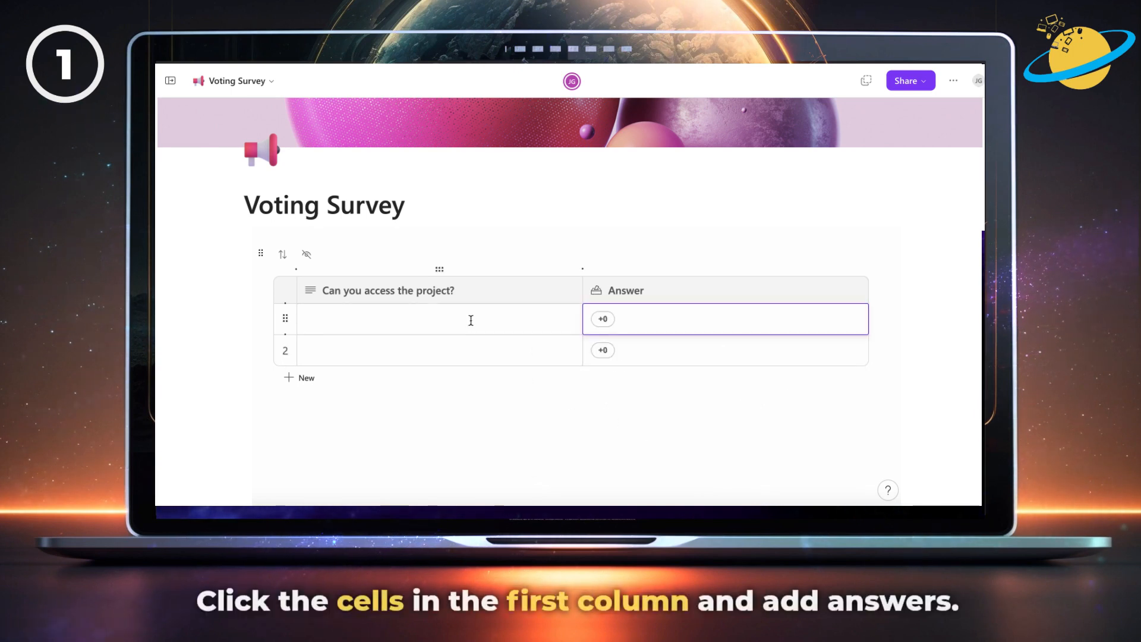
Enter Yes and No as the answer rows and cast one vote for Yes
type("Yes")
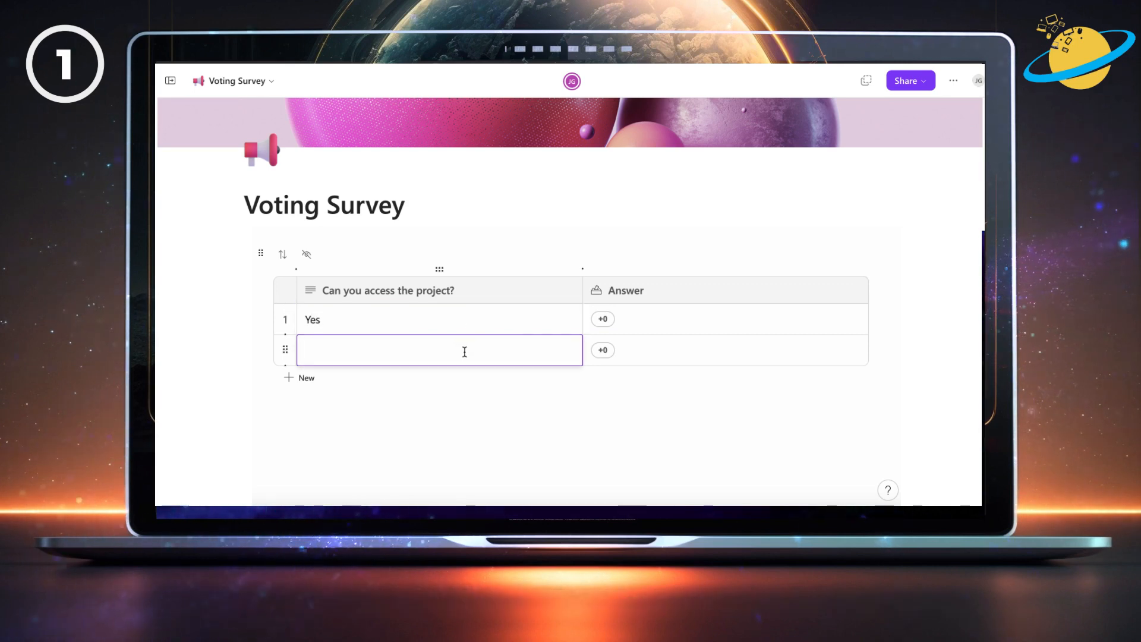
type("No")
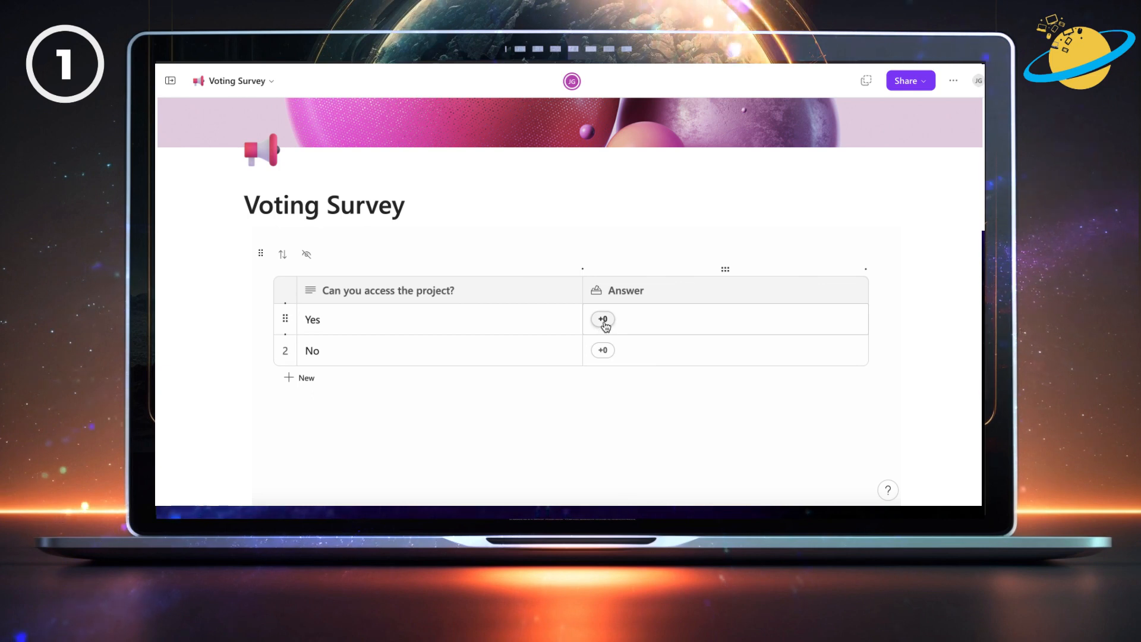
left_click(603, 318)
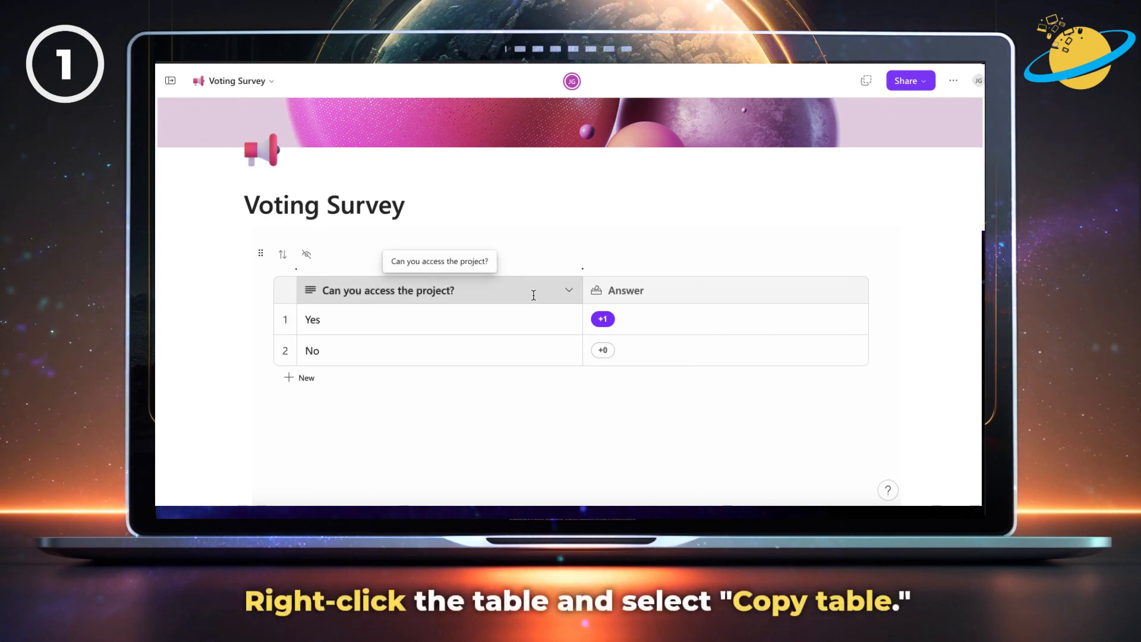
Copy and paste the voting table, giving the new one answers Easy and Moderate
right_click(533, 295)
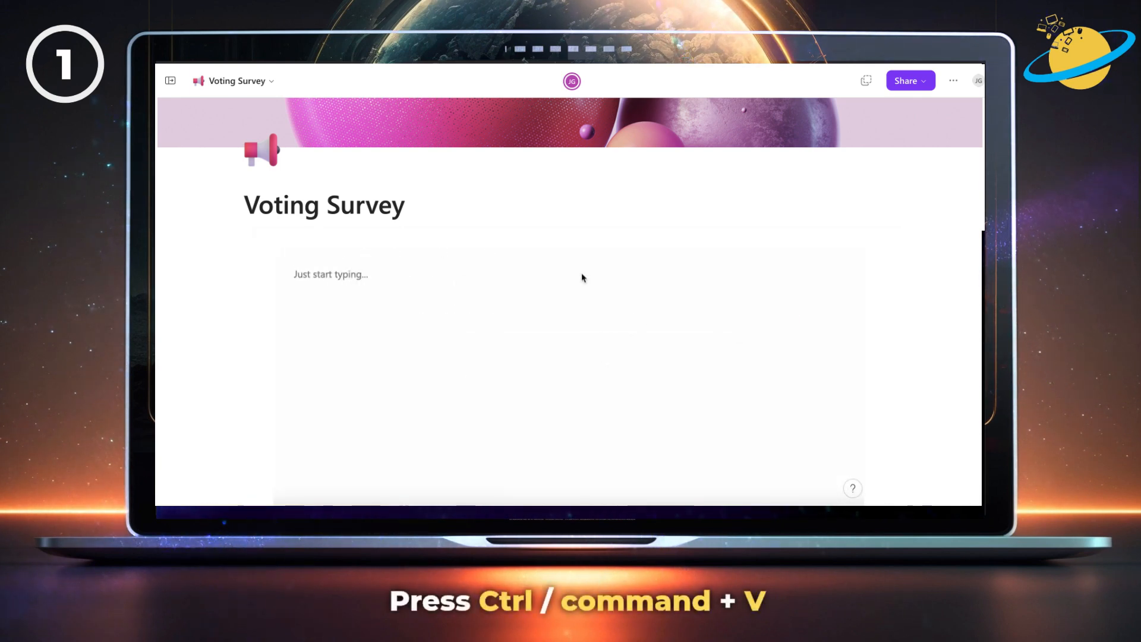
key("Ctrl+V")
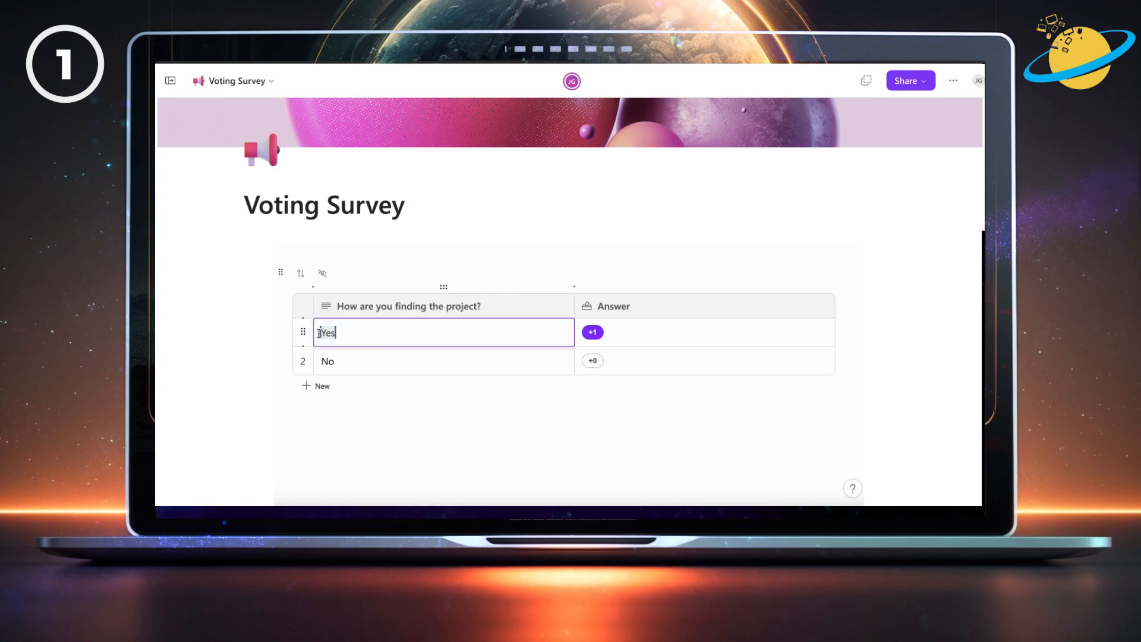
type("Easy")
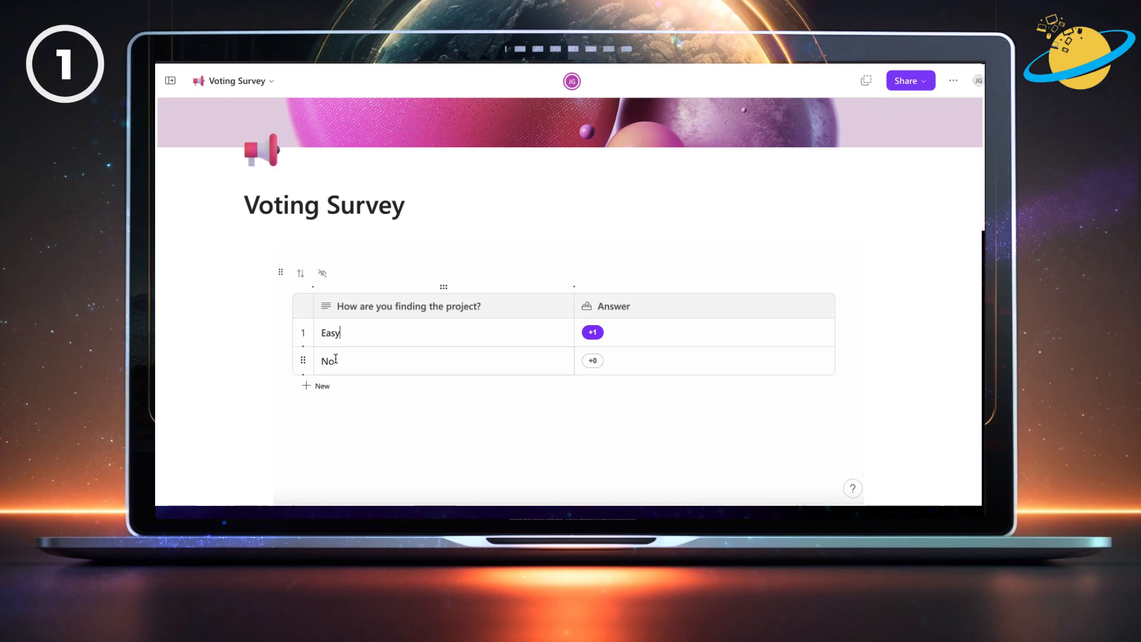
type("Moderate")
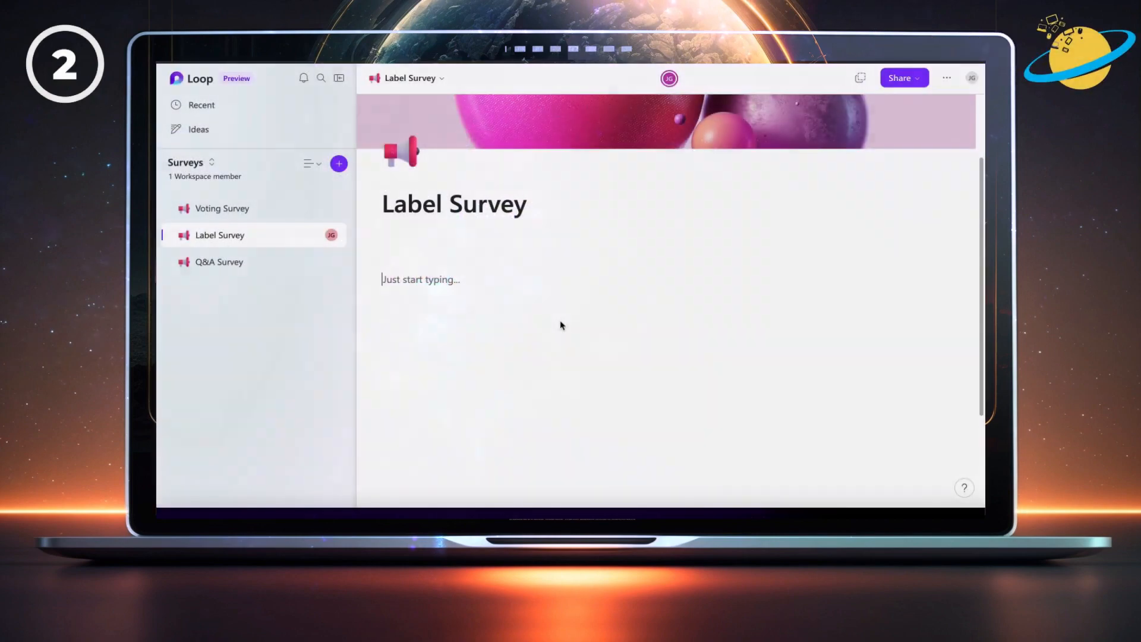
Insert a blank table on Label Survey and rename its second column Answered By
type("/table")
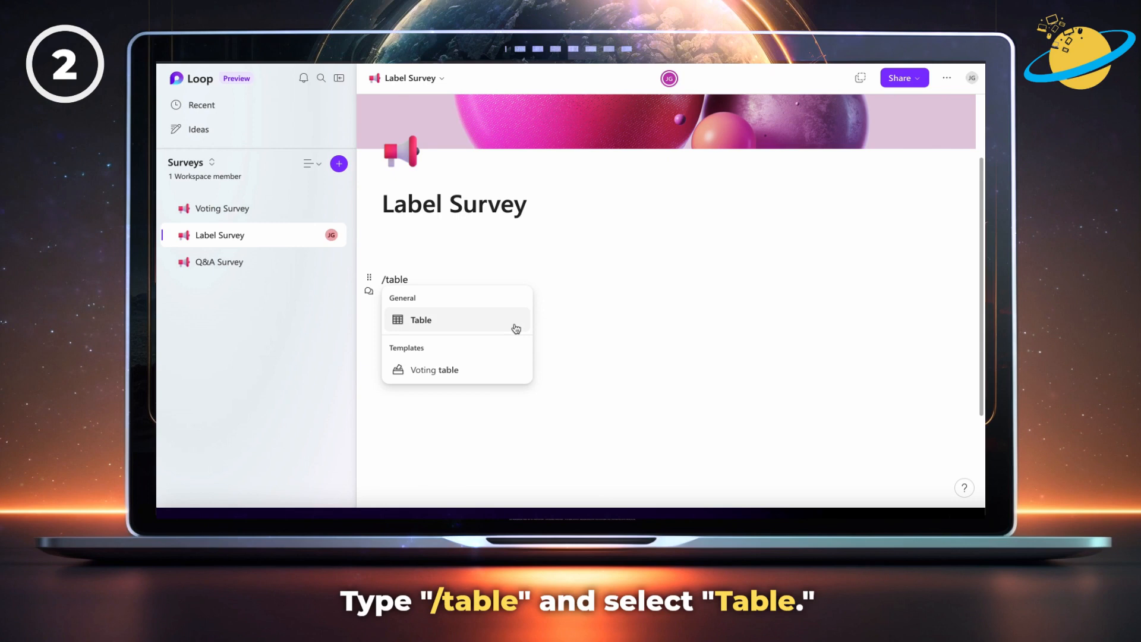
left_click(421, 320)
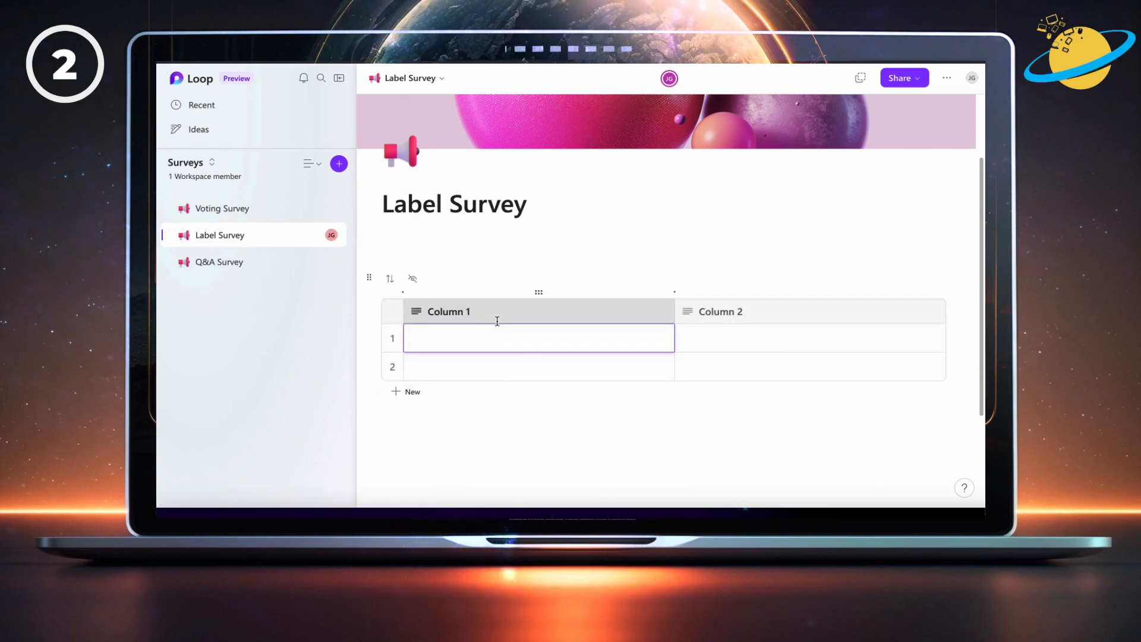
mouse_move(740, 313)
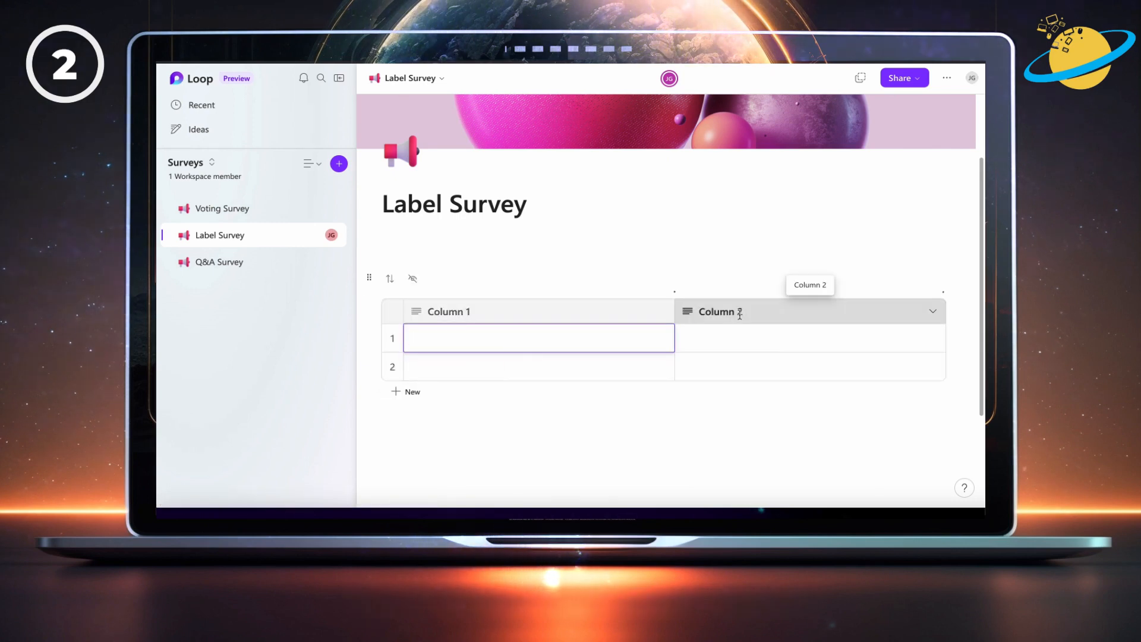
double_click(737, 311)
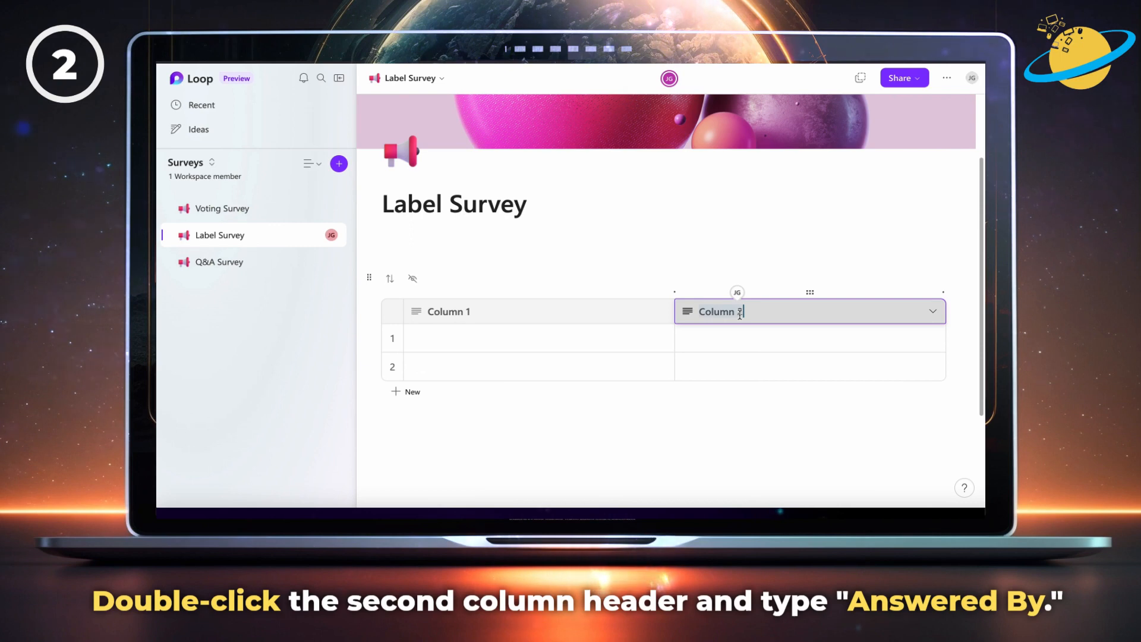
type("Answered By")
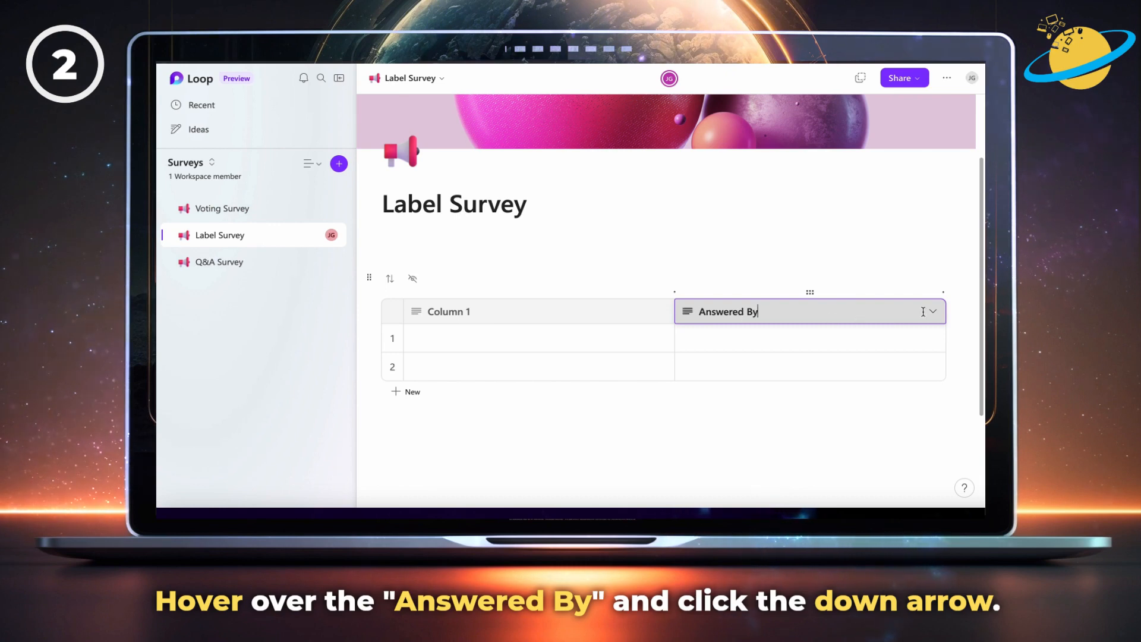
Change the Answered By column's type to Person
left_click(932, 311)
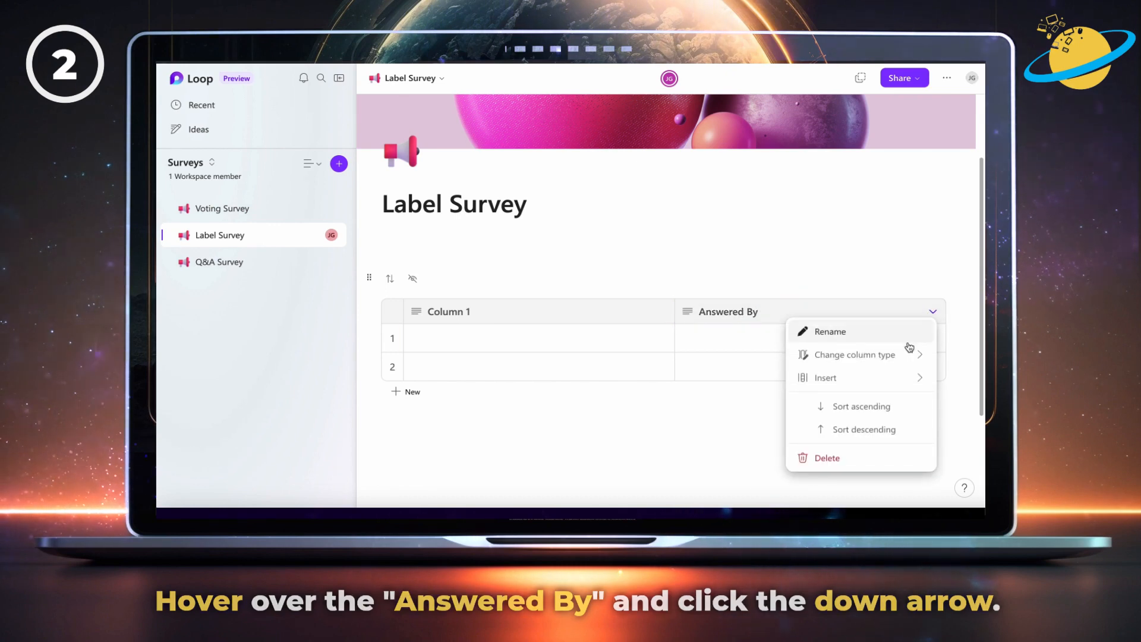
left_click(856, 354)
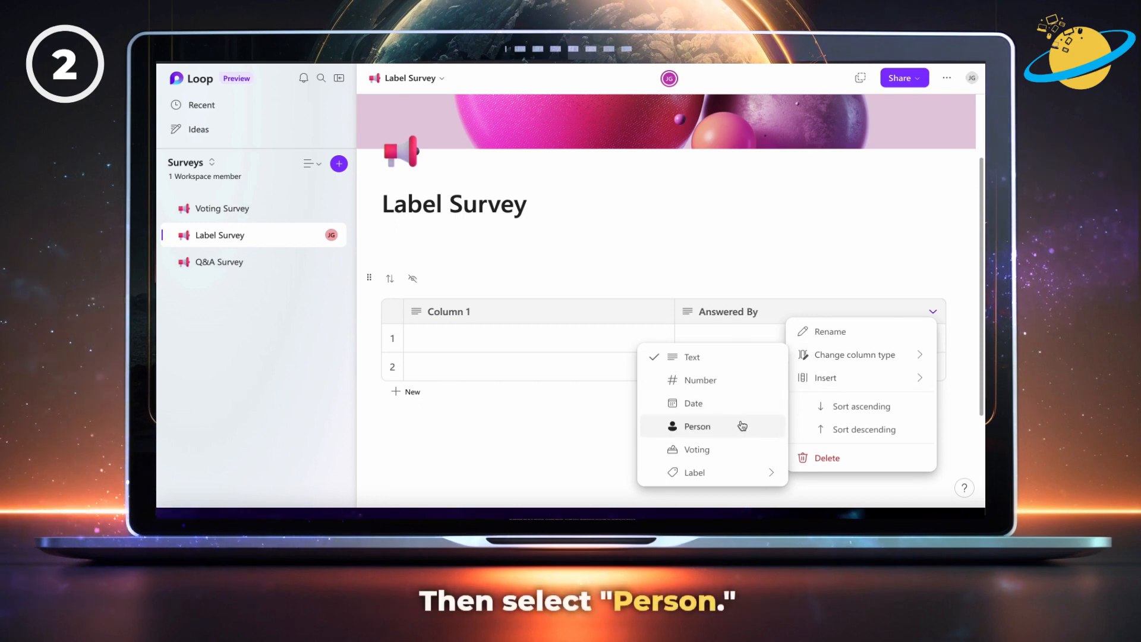
left_click(696, 425)
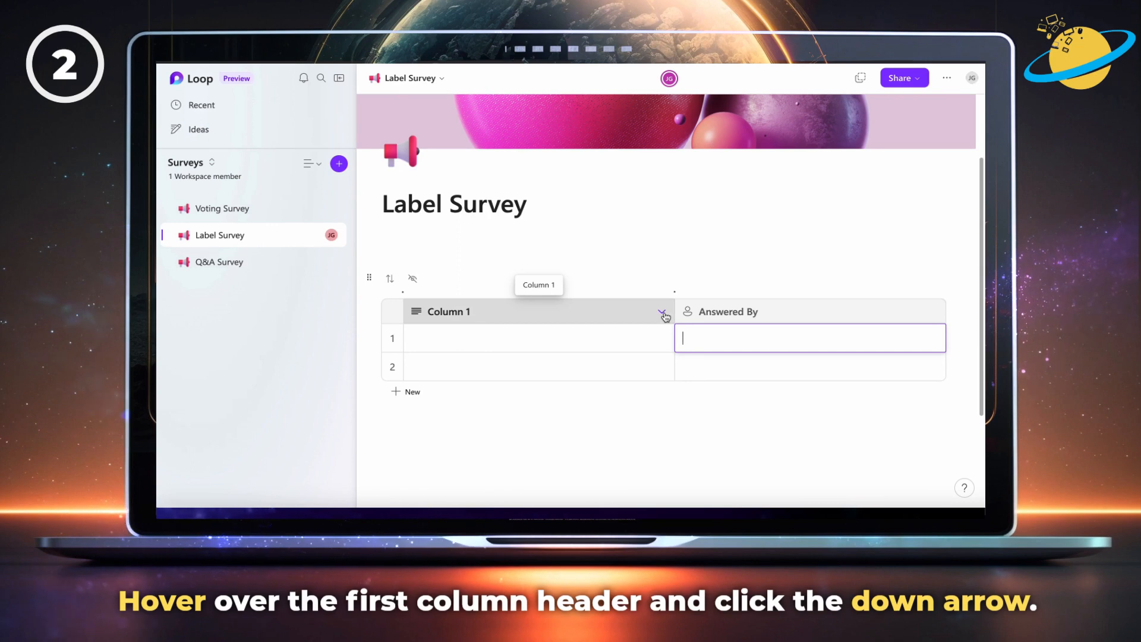
Begin a new label group for Column 1 from its Label column-type options
left_click(660, 311)
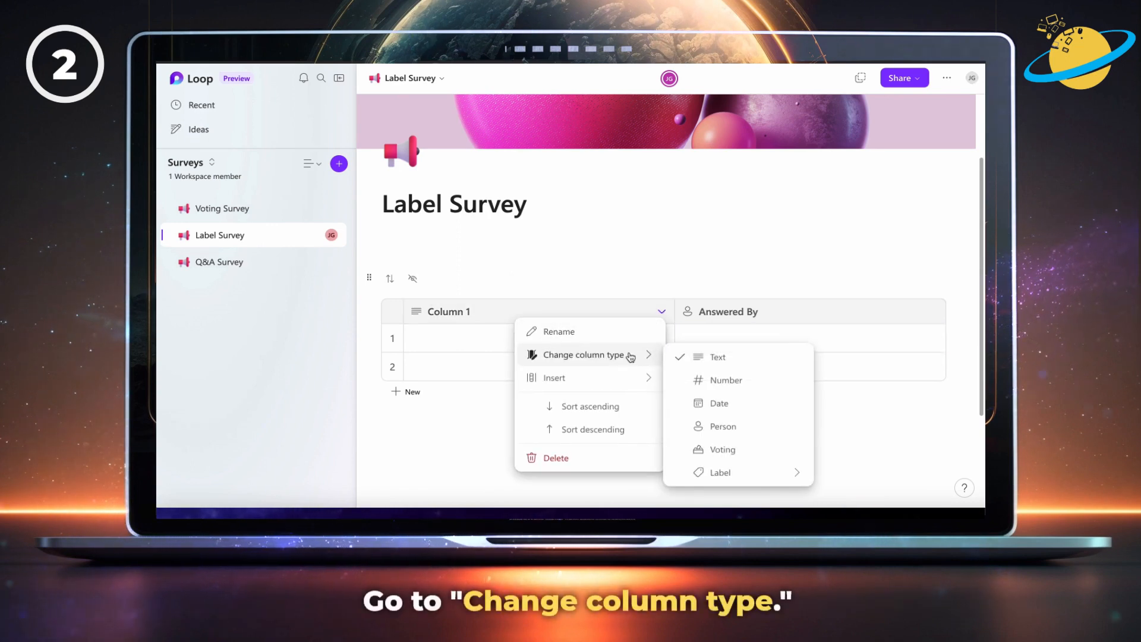
left_click(721, 473)
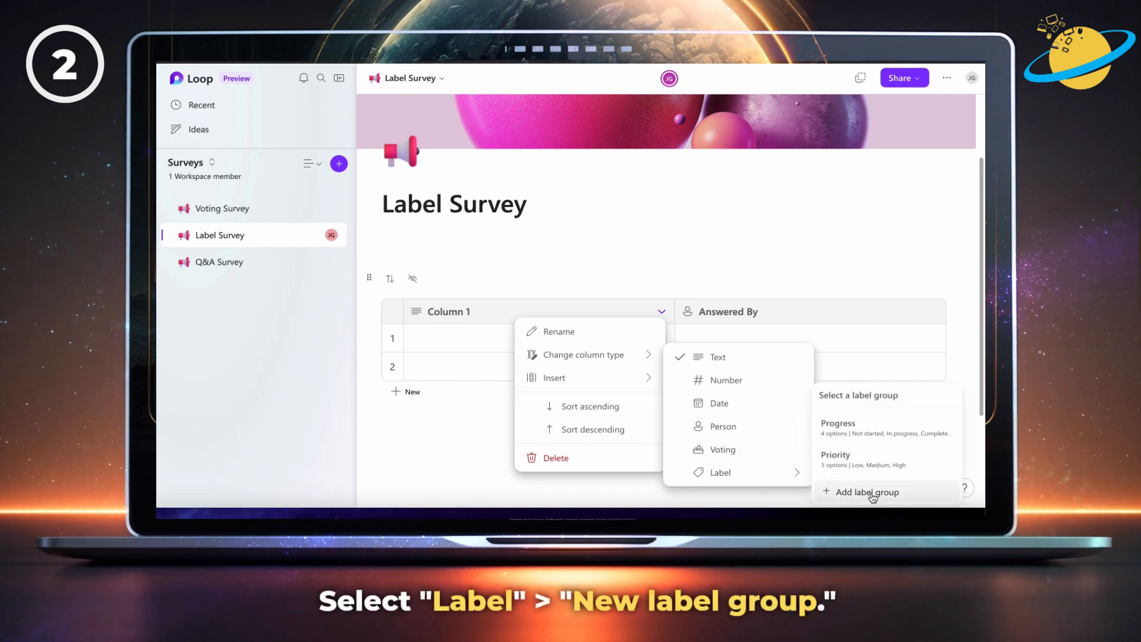
left_click(868, 493)
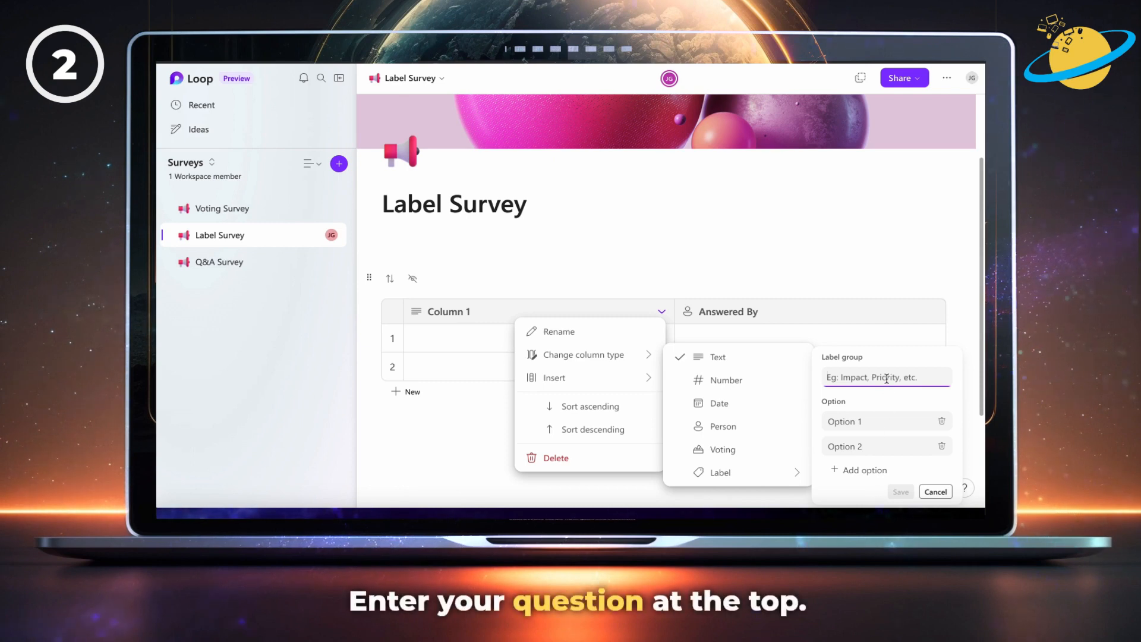
Name the label group "Can you access the project?" with options Yes, No, Sometimes, and save it
type("Can you access the")
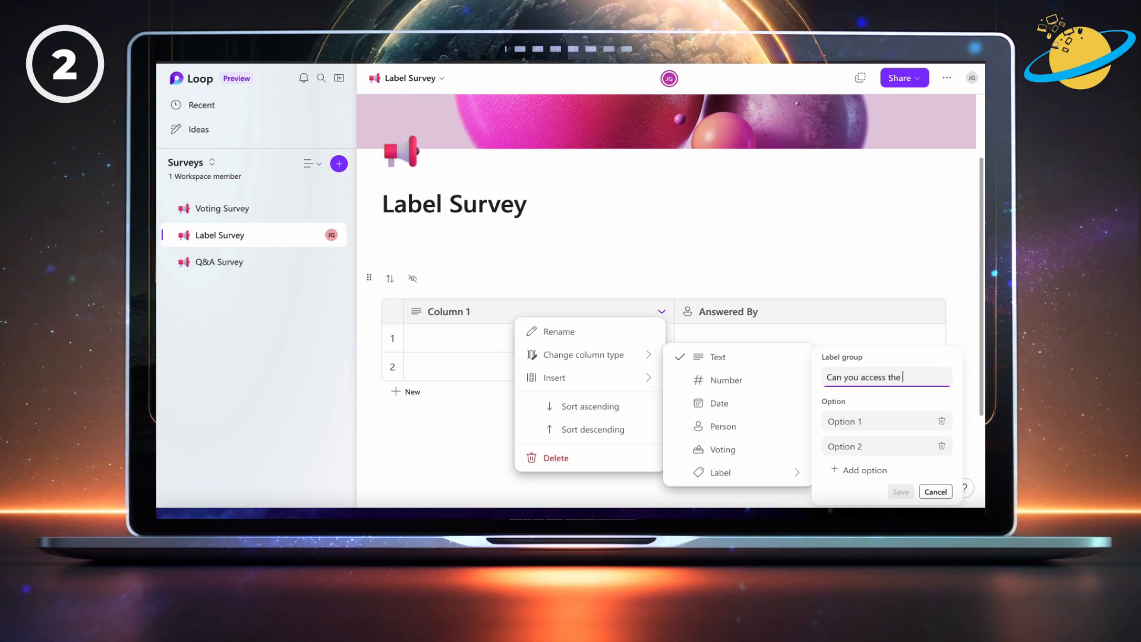
type("project?")
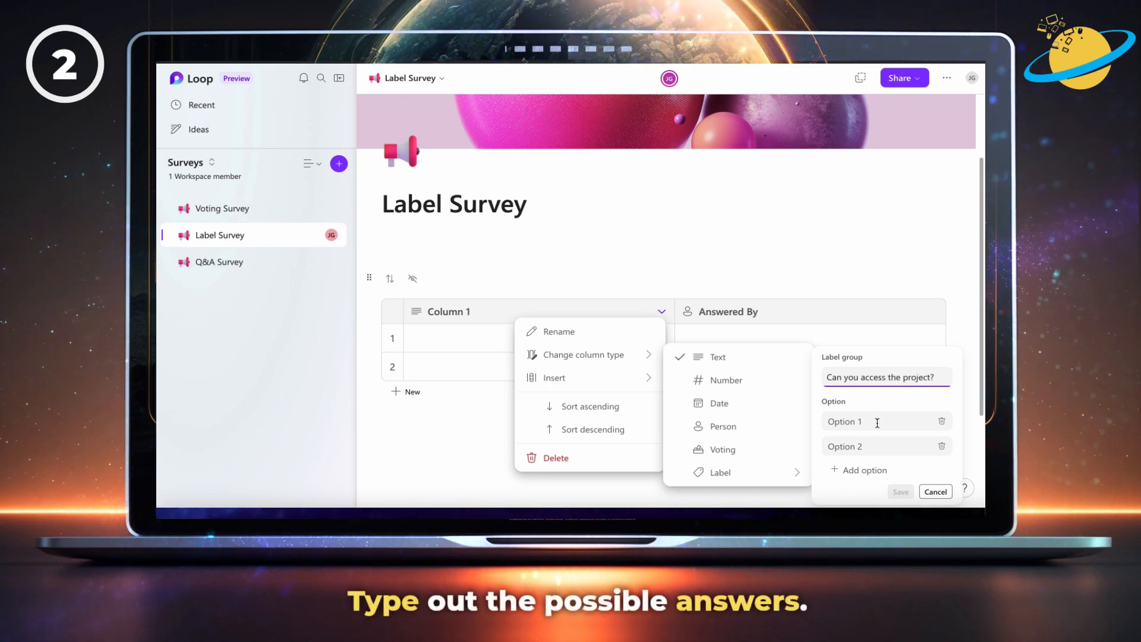
type("Yes")
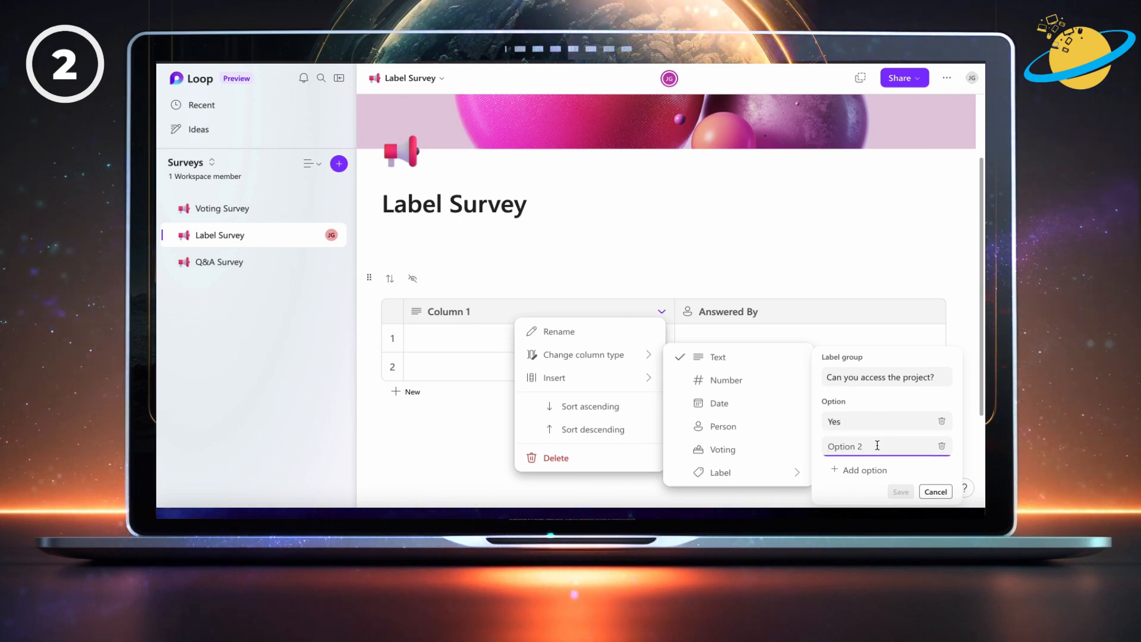
type("No")
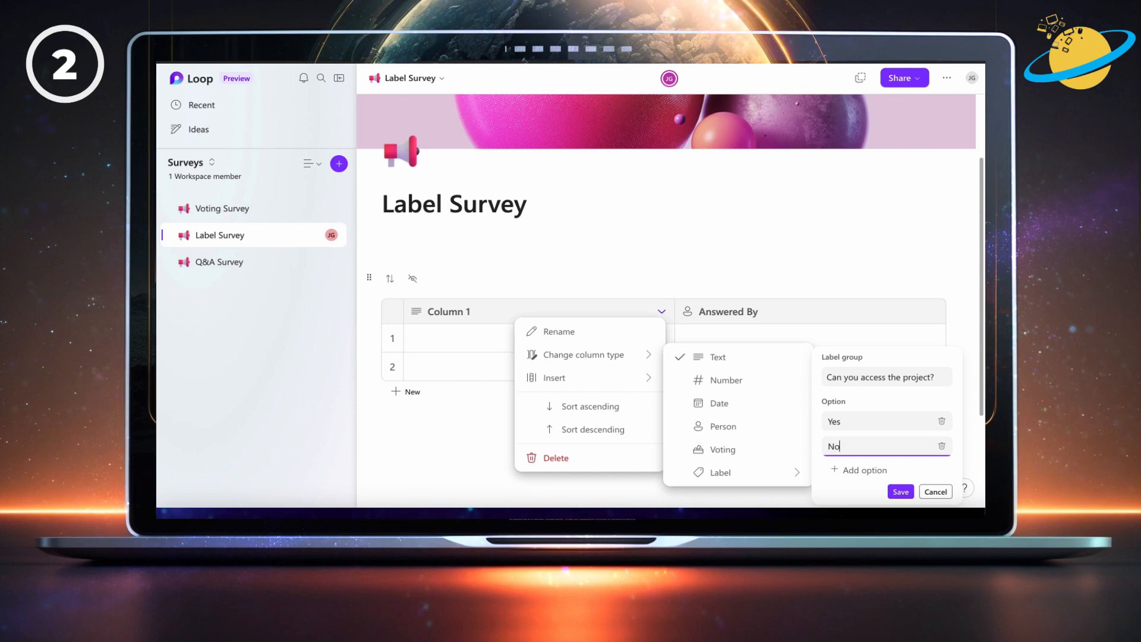
left_click(865, 470)
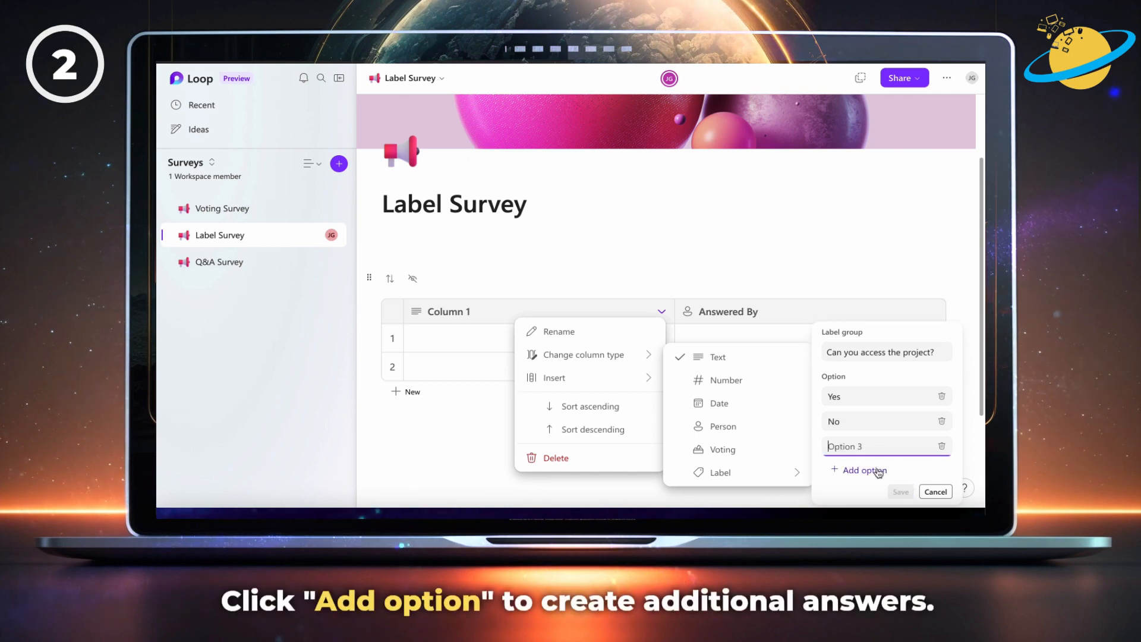
type("Sometimes")
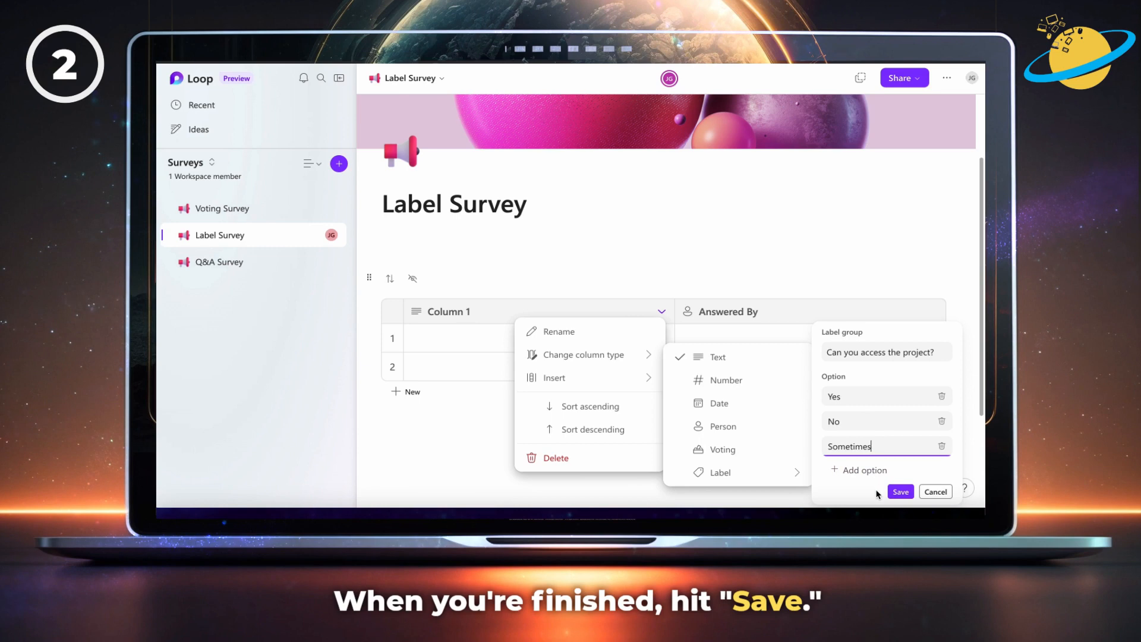
left_click(901, 492)
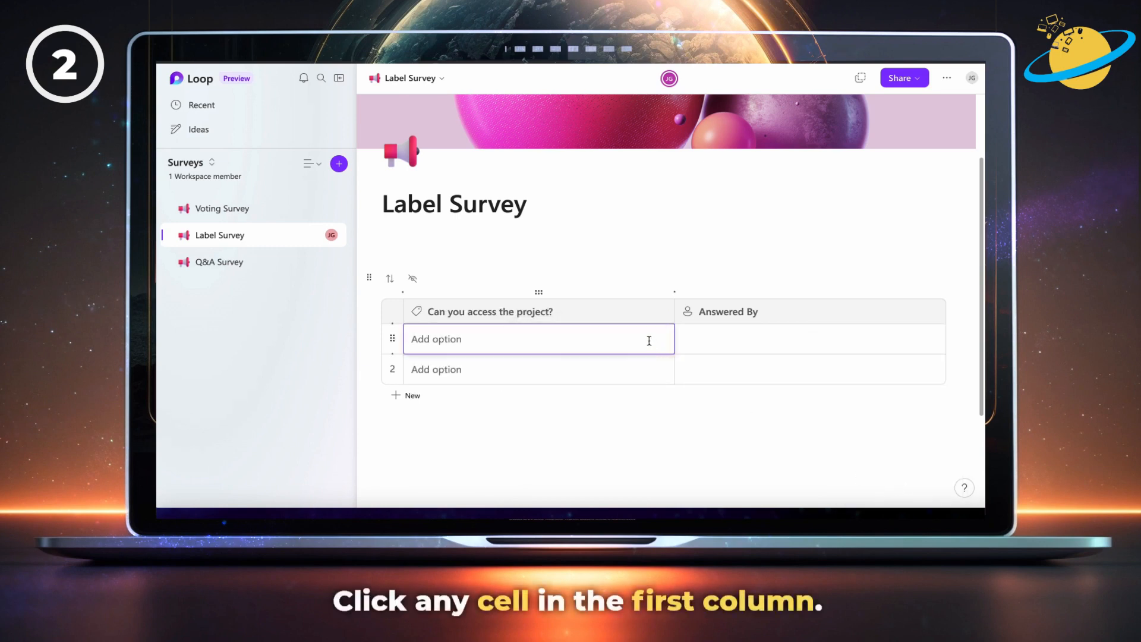
Recolour the label options: Yes green, No pink, Sometimes yellow
left_click(539, 339)
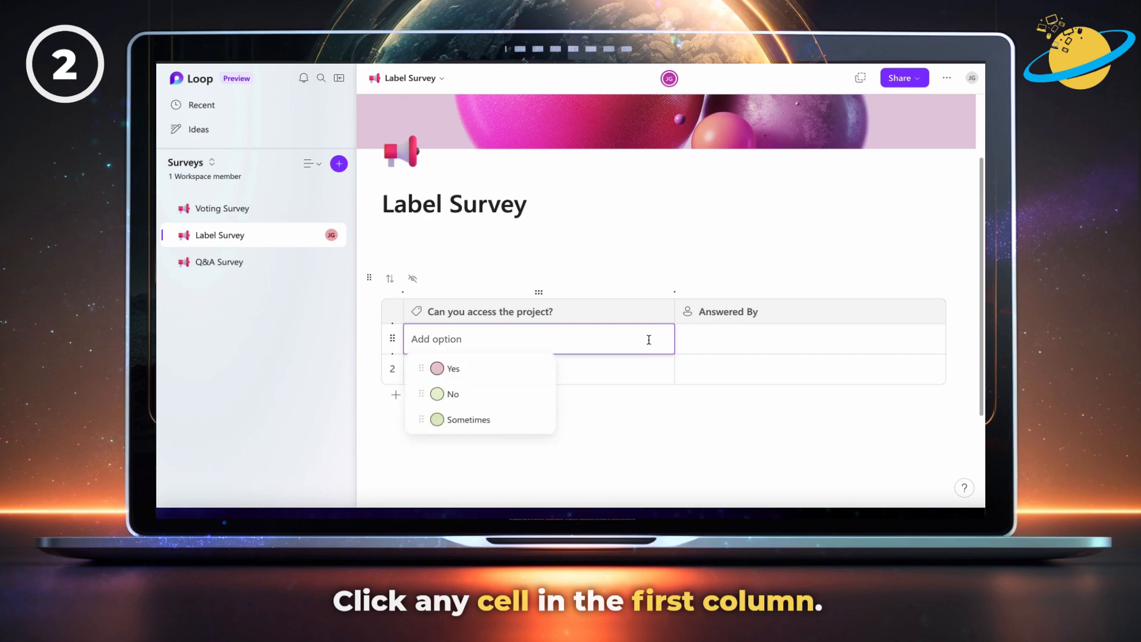
mouse_move(539, 368)
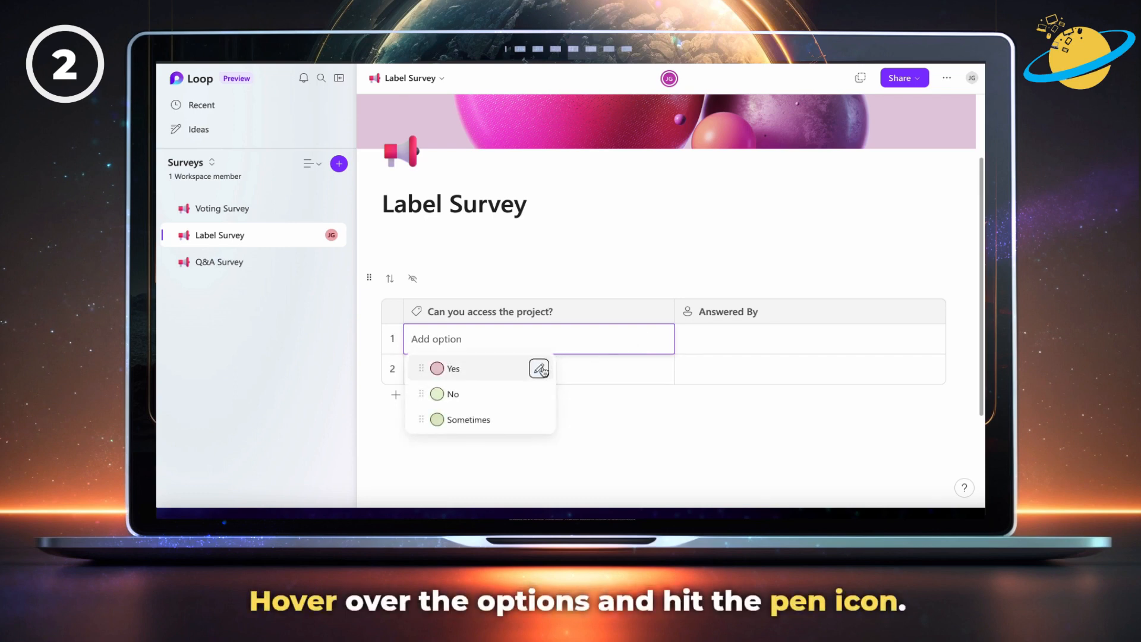
left_click(538, 368)
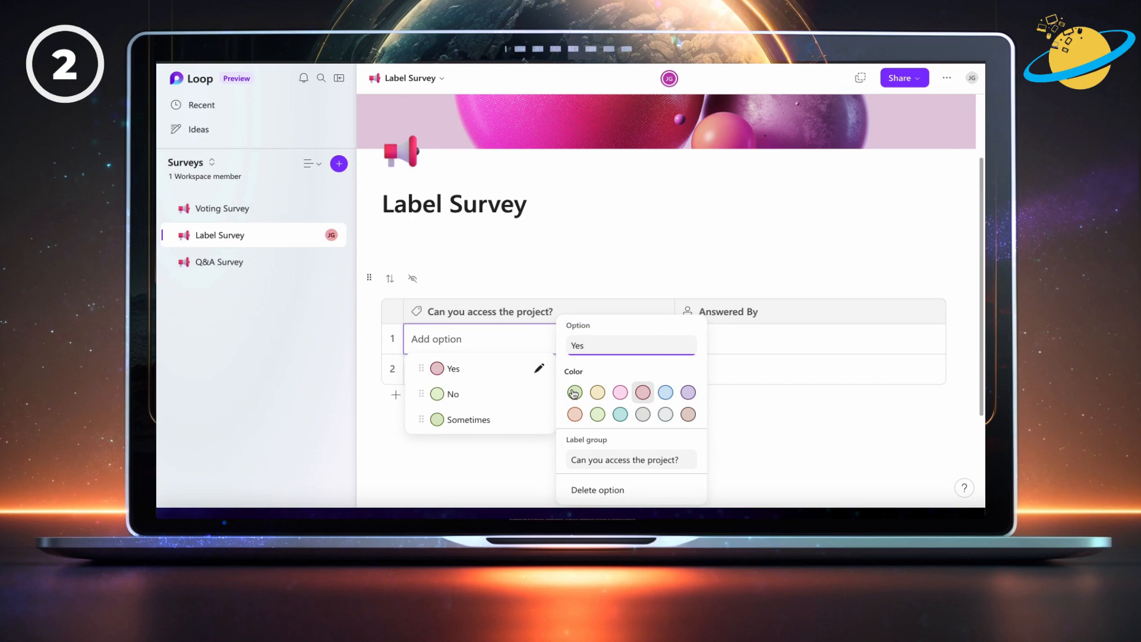
left_click(575, 393)
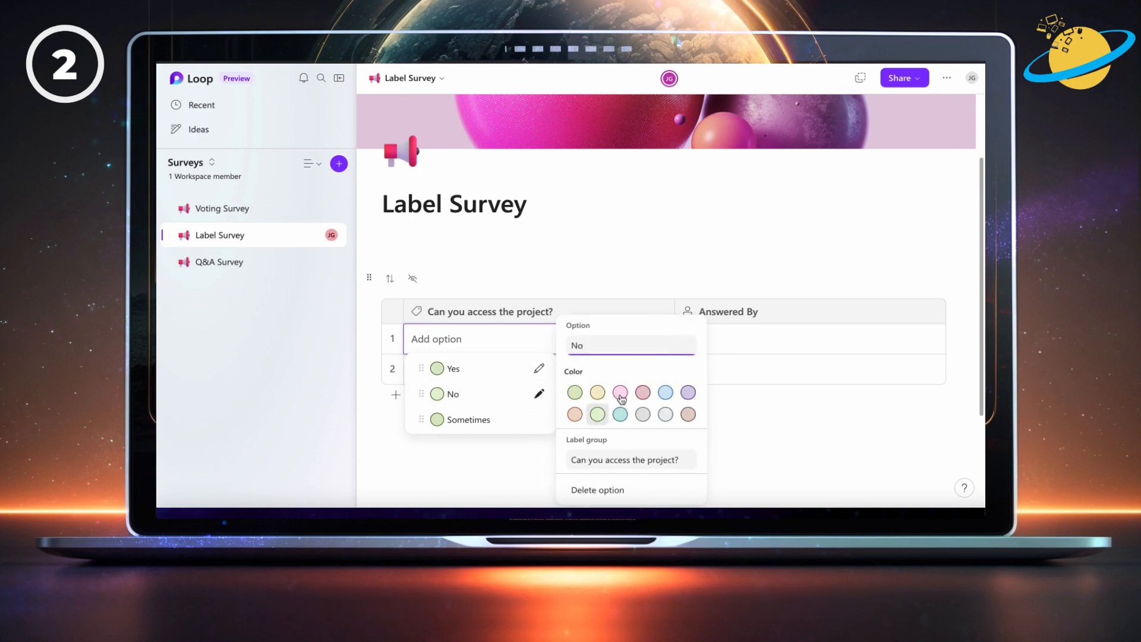
left_click(621, 393)
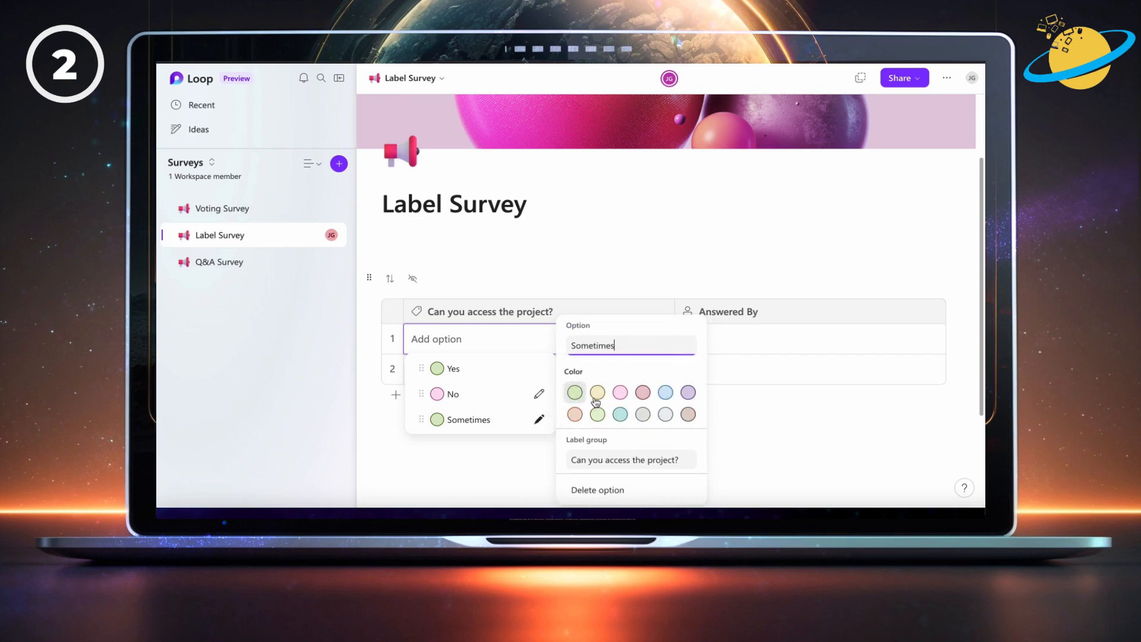
left_click(597, 392)
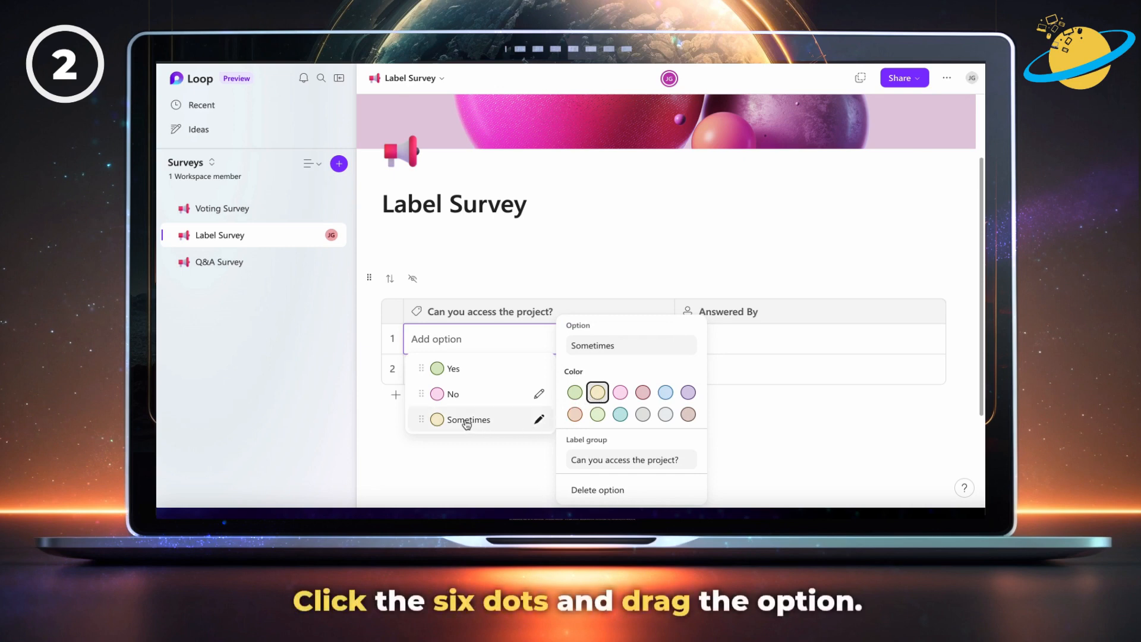
Drag Sometimes up so the options read Yes, Sometimes, No
left_click_drag(421, 420, 429, 393)
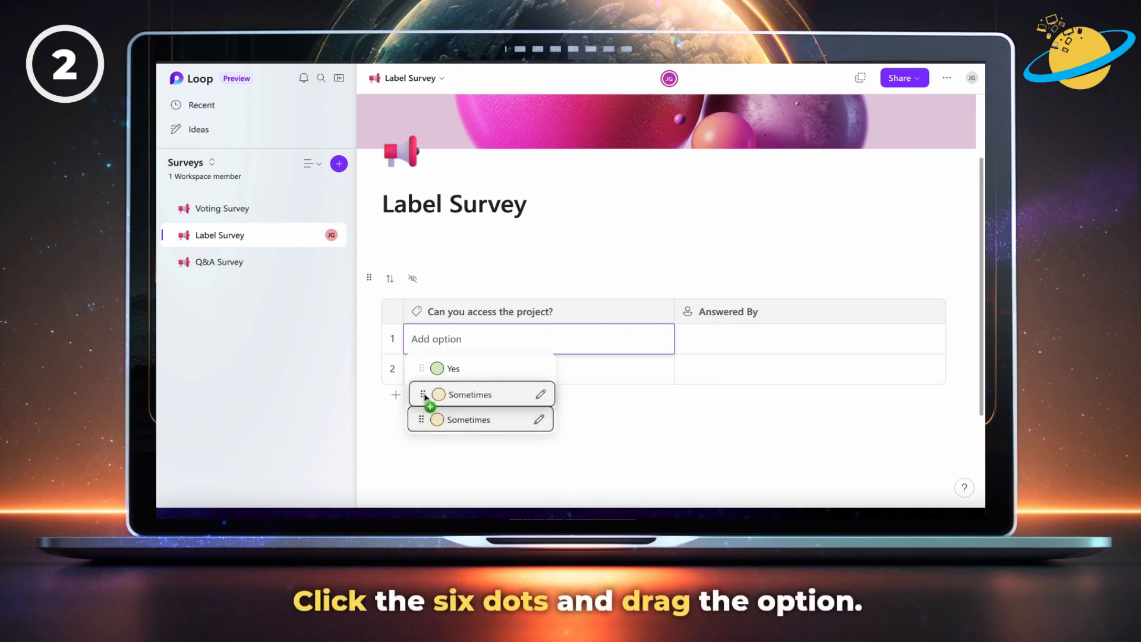
left_click_drag(421, 394, 421, 420)
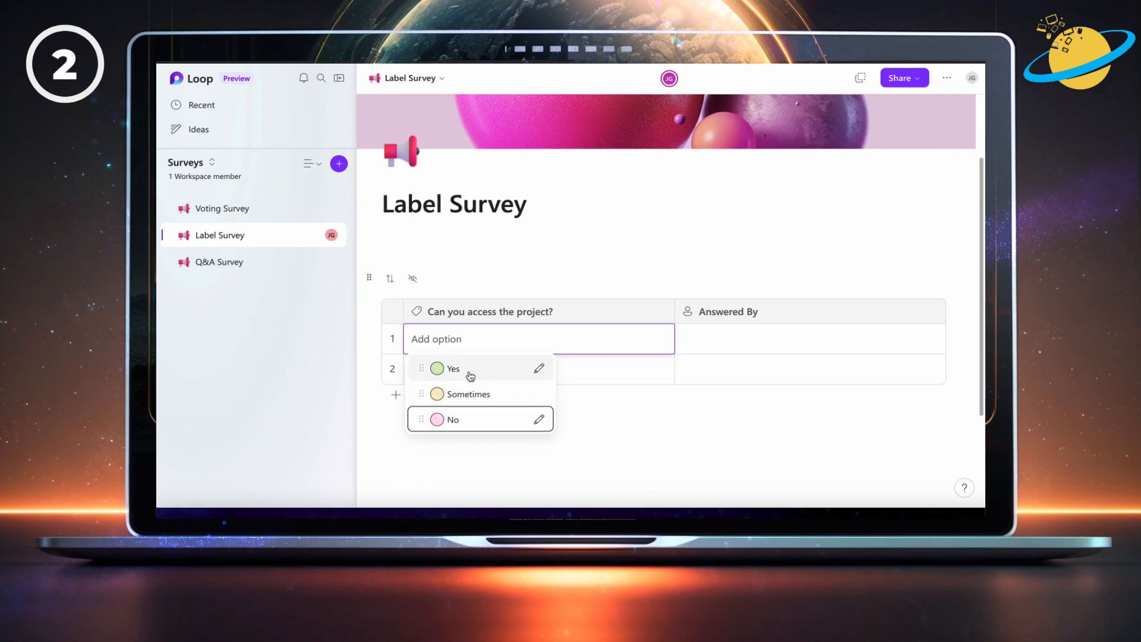
Mention a workspace member from the People suggestions in the Yes row
left_click(453, 369)
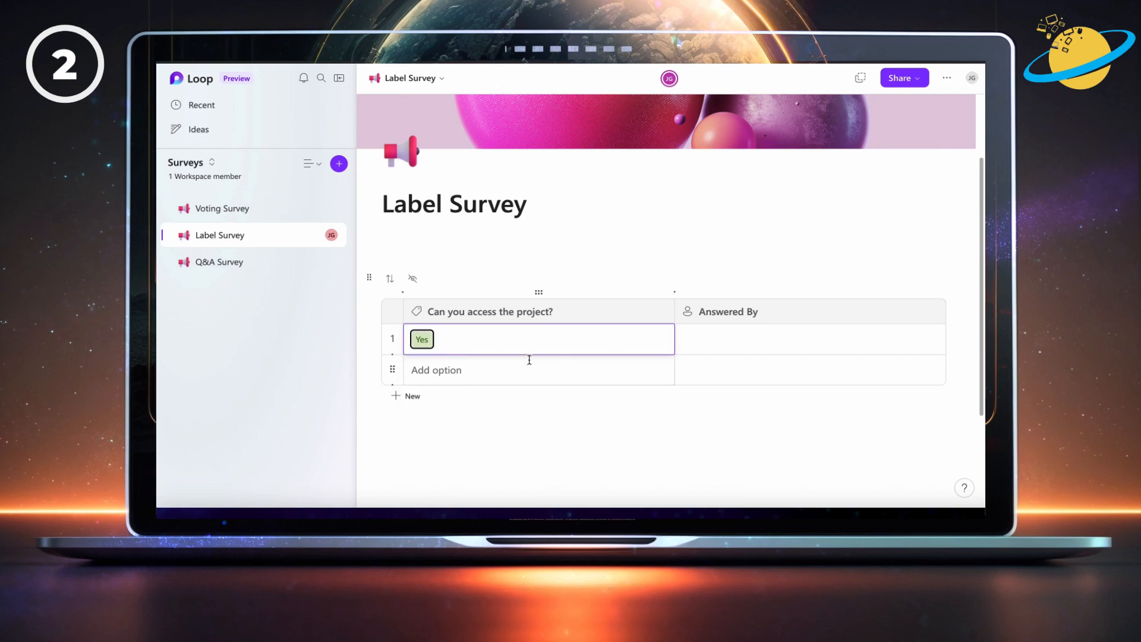
left_click(810, 339)
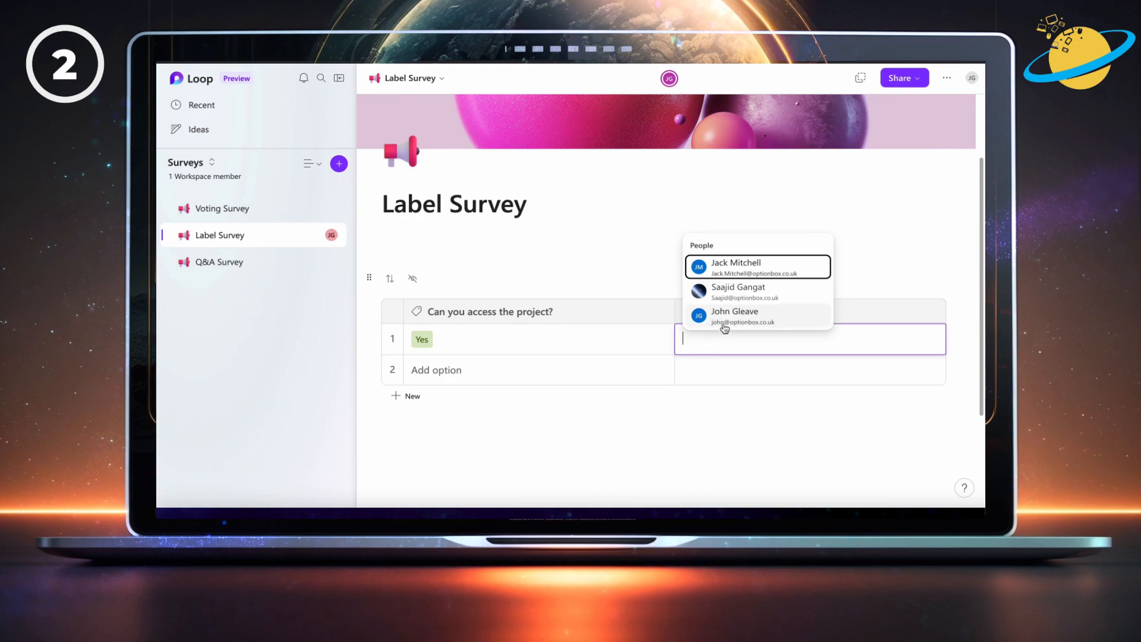
left_click(735, 315)
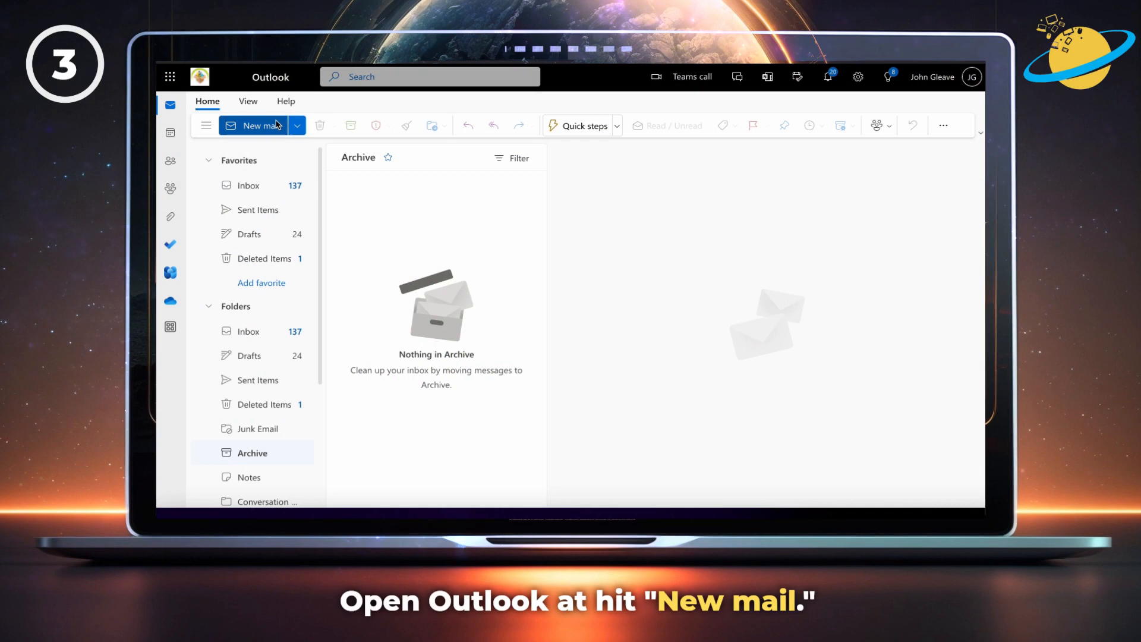
Compose a new email containing a blank Q&A Loop component
left_click(252, 126)
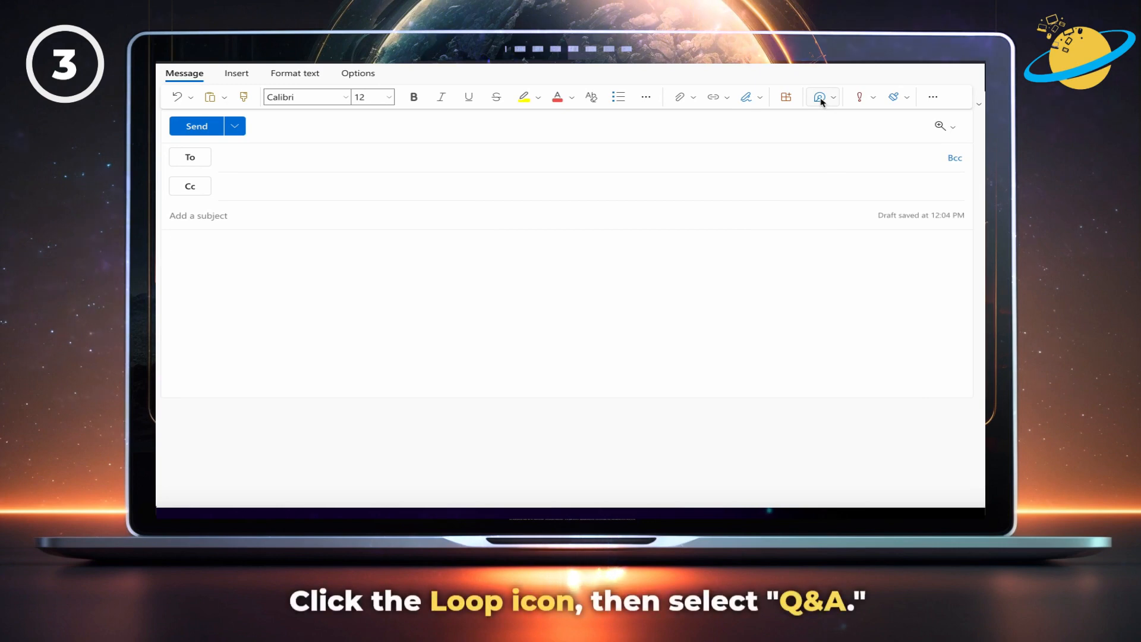
left_click(819, 97)
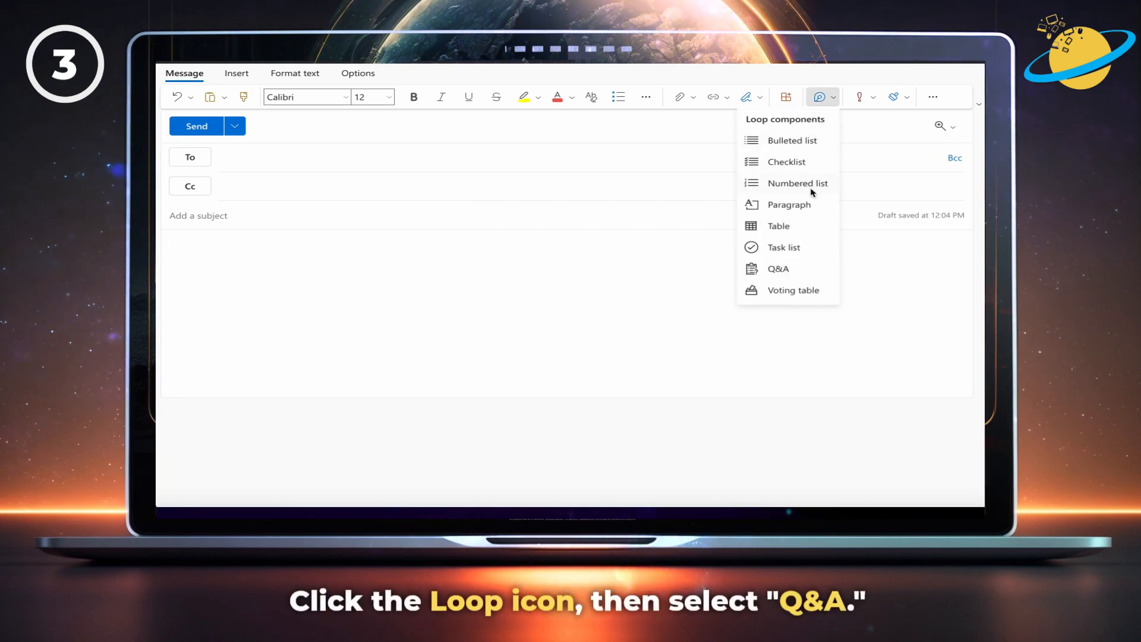
mouse_move(812, 270)
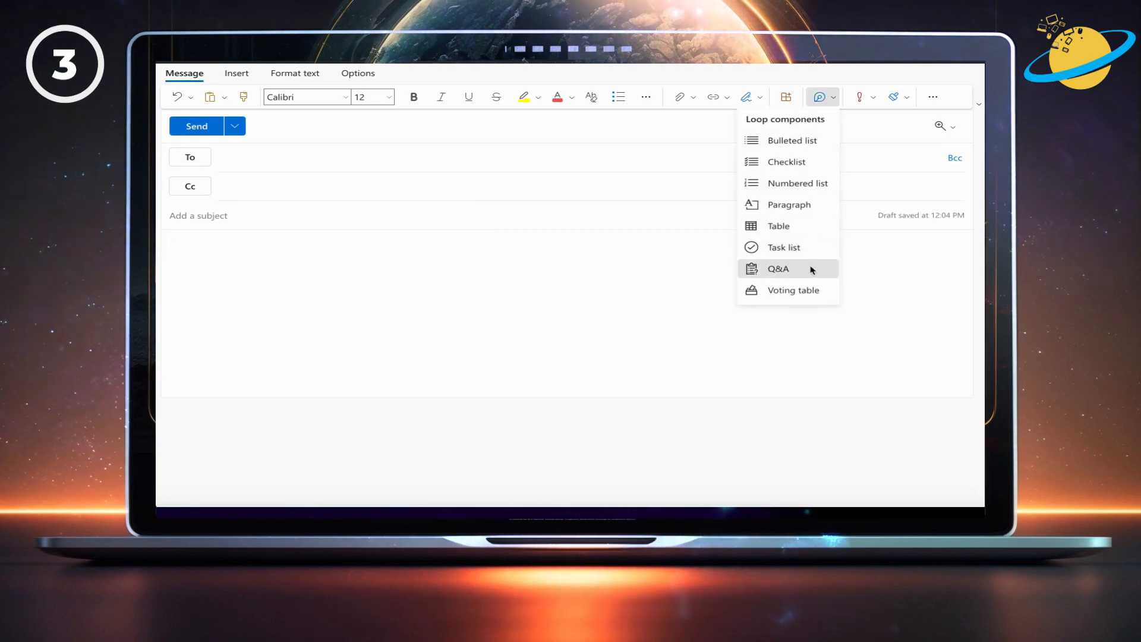
left_click(778, 269)
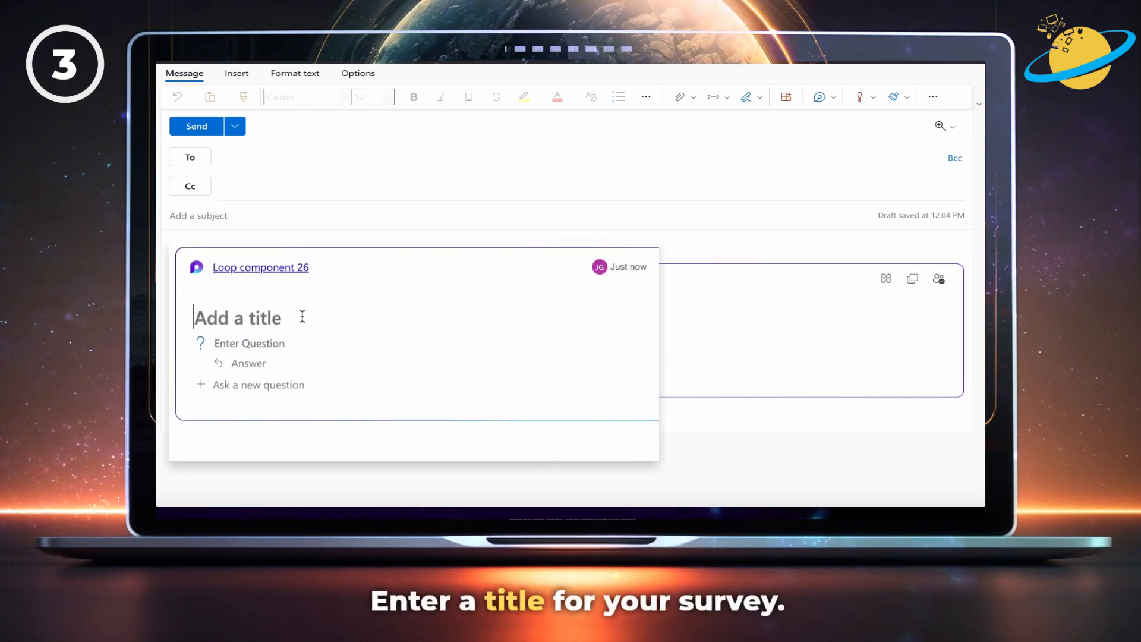
Title the Q&A component Survey and @-mention two colleagues as recipients
type("Survey")
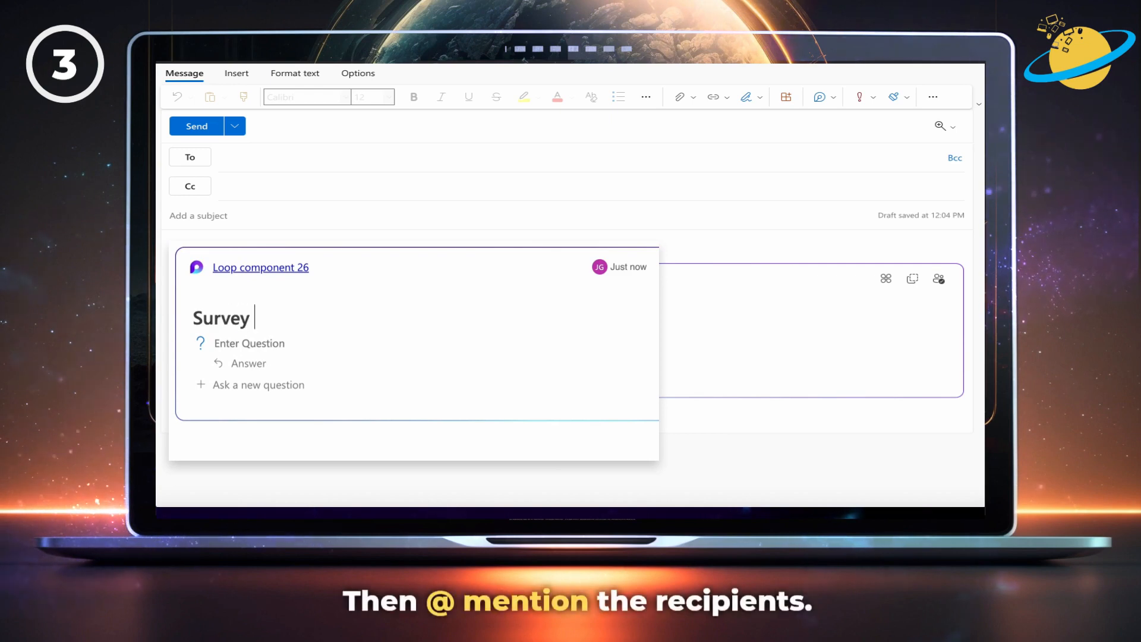
type("@")
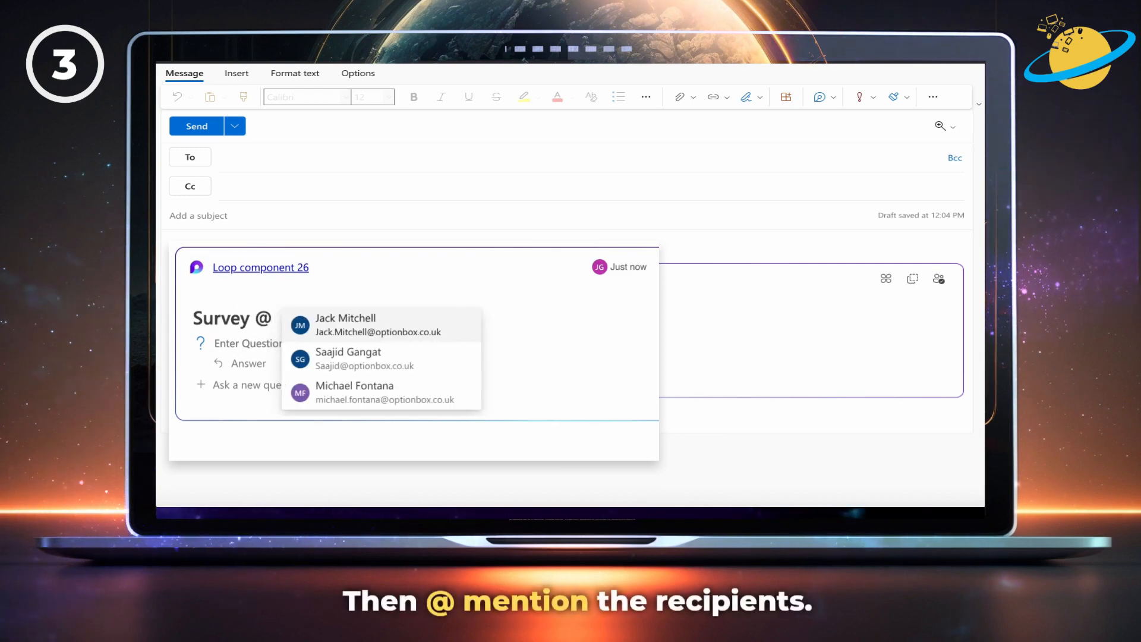
left_click(345, 325)
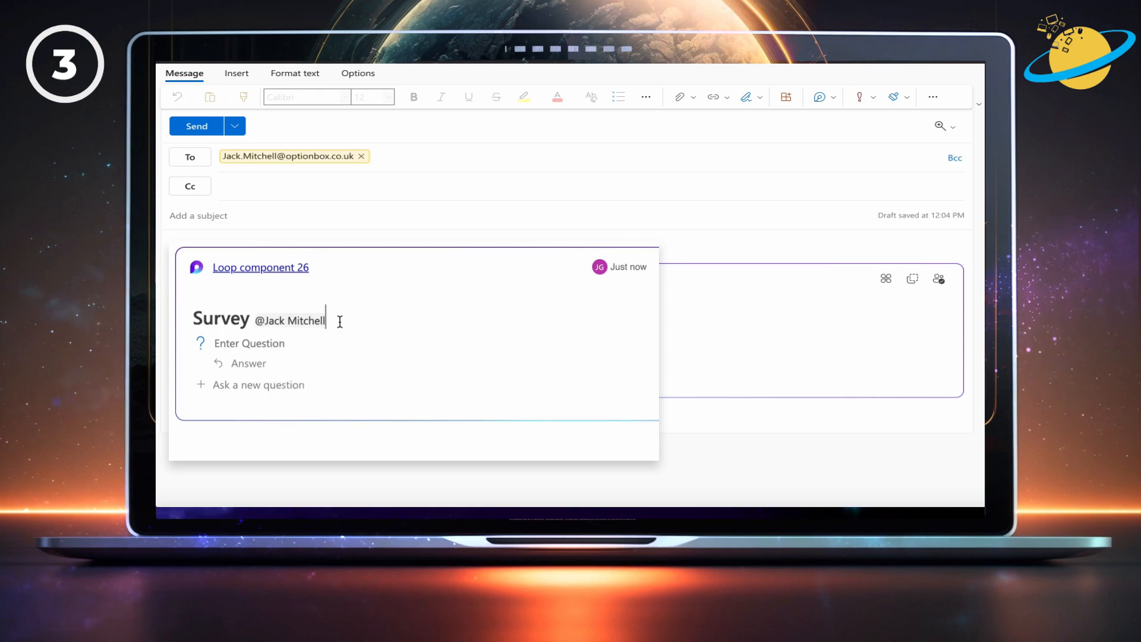
type("@")
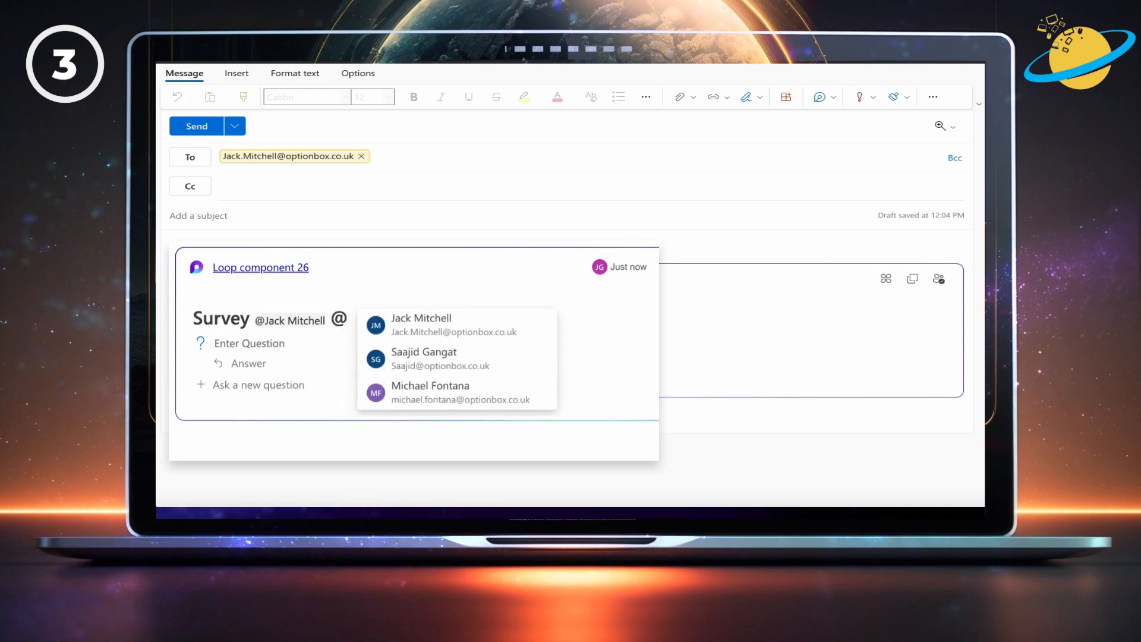
left_click(423, 359)
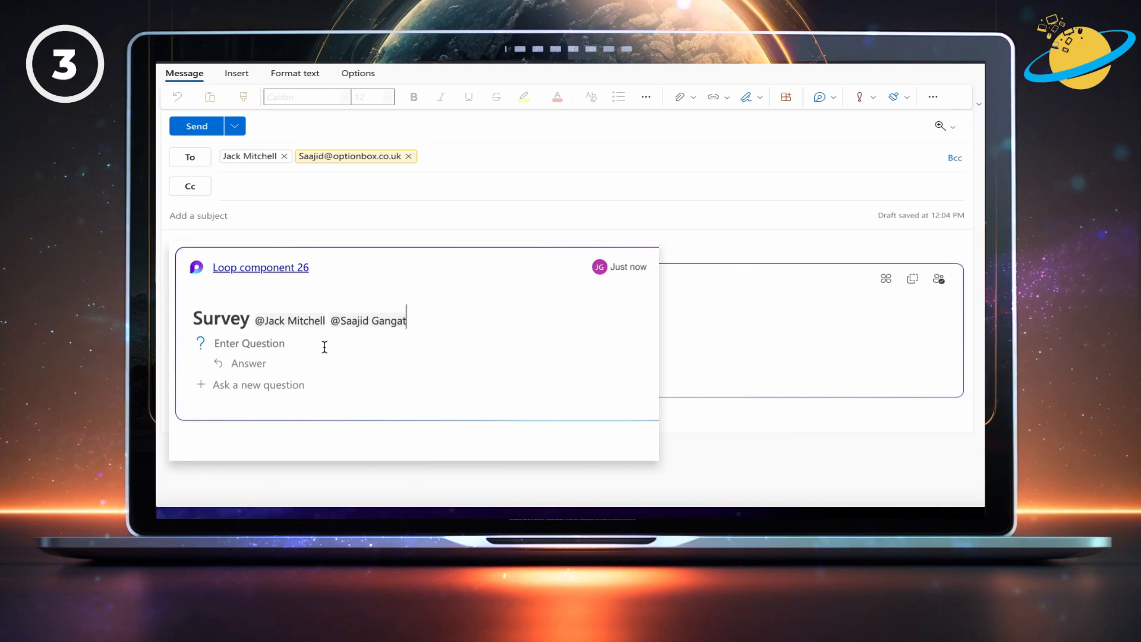
Enter the questions "Can you access the project?" and "How are you finding the project?"
type("d")
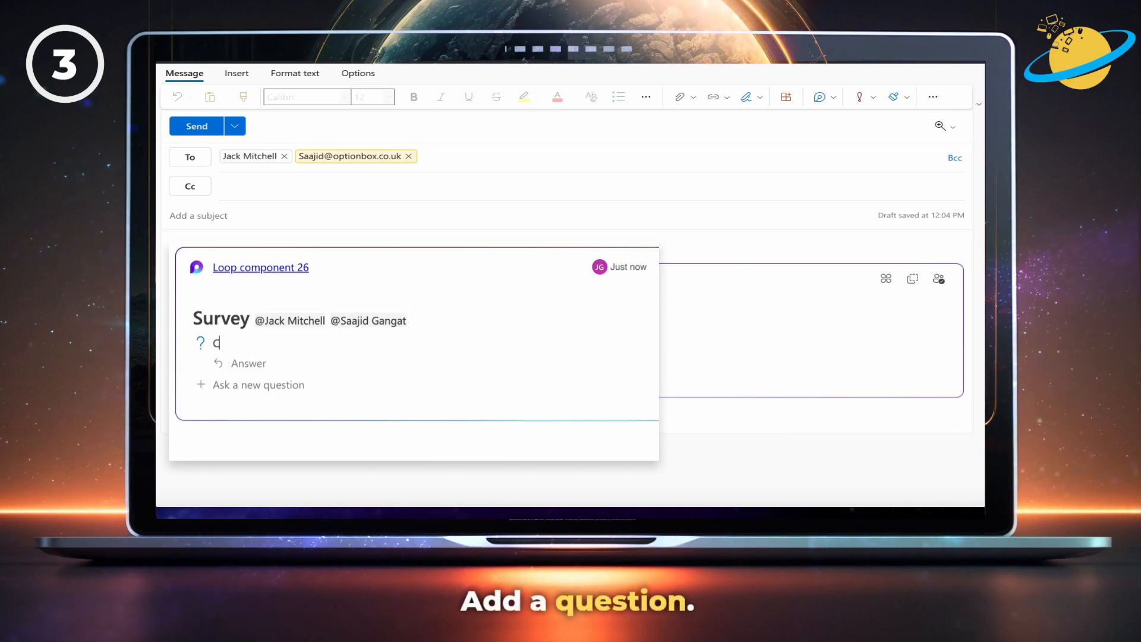
type("Can you access the project?")
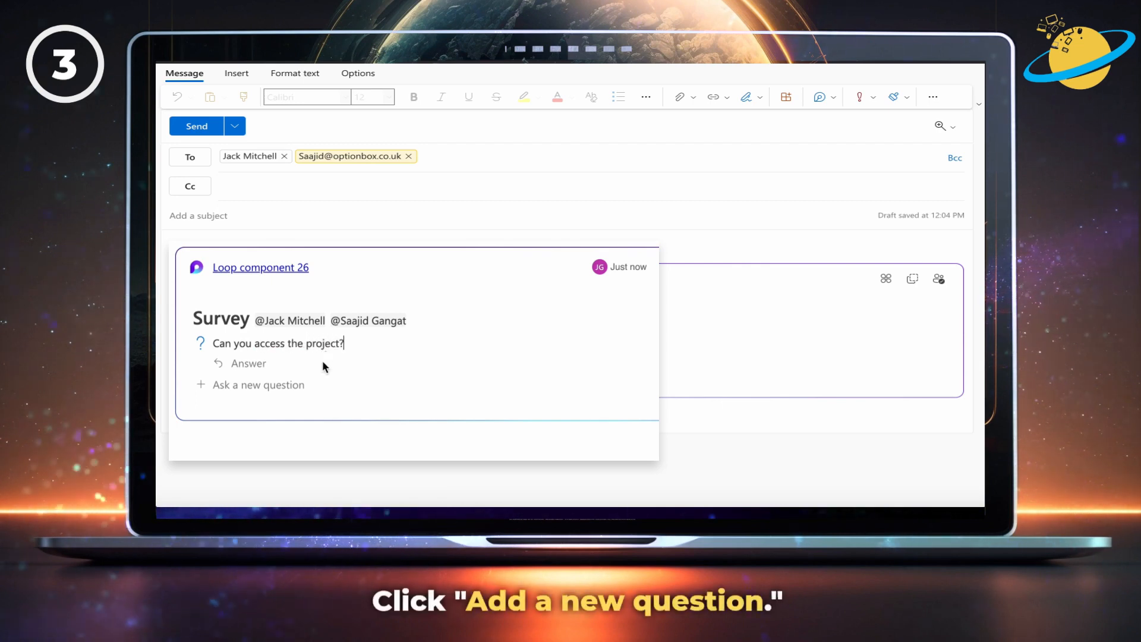
left_click(258, 385)
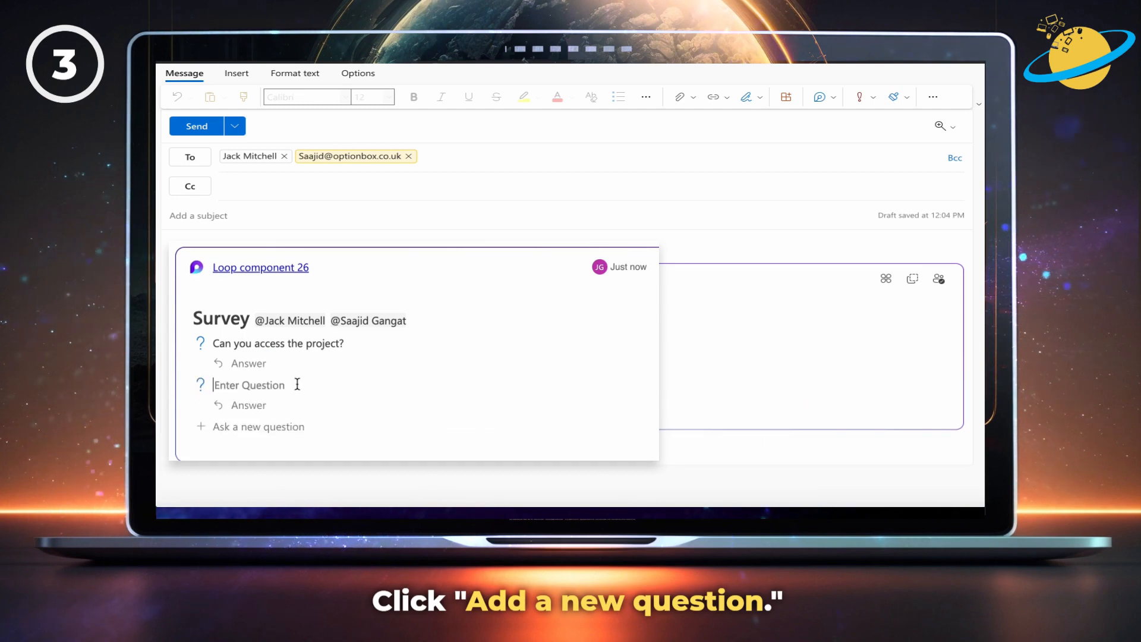
type("How are you find")
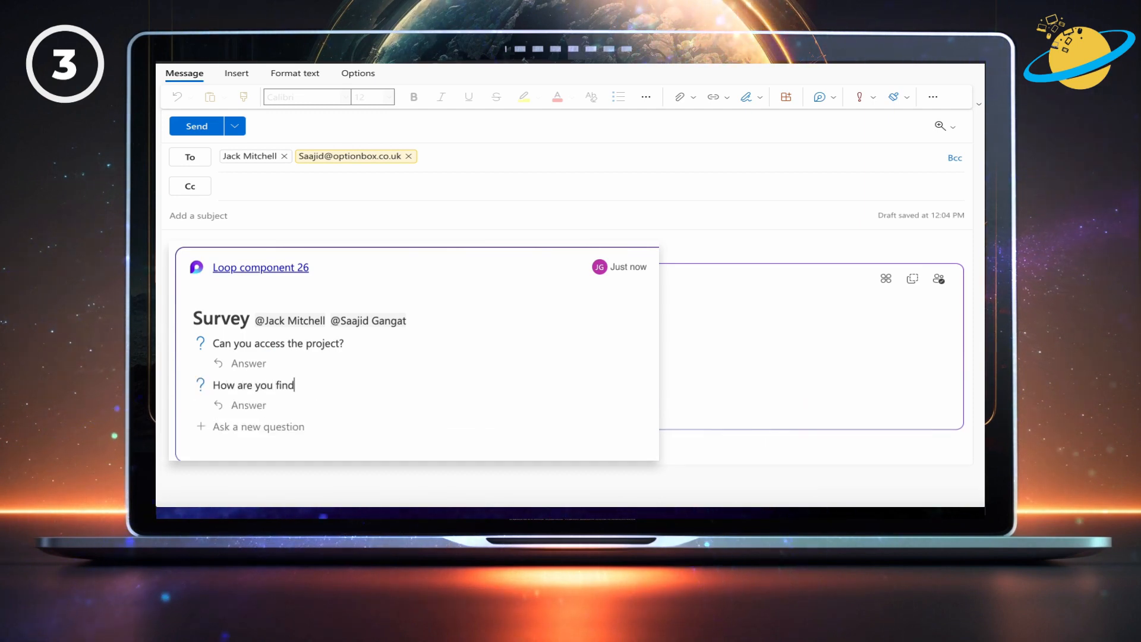
type("ing the proje")
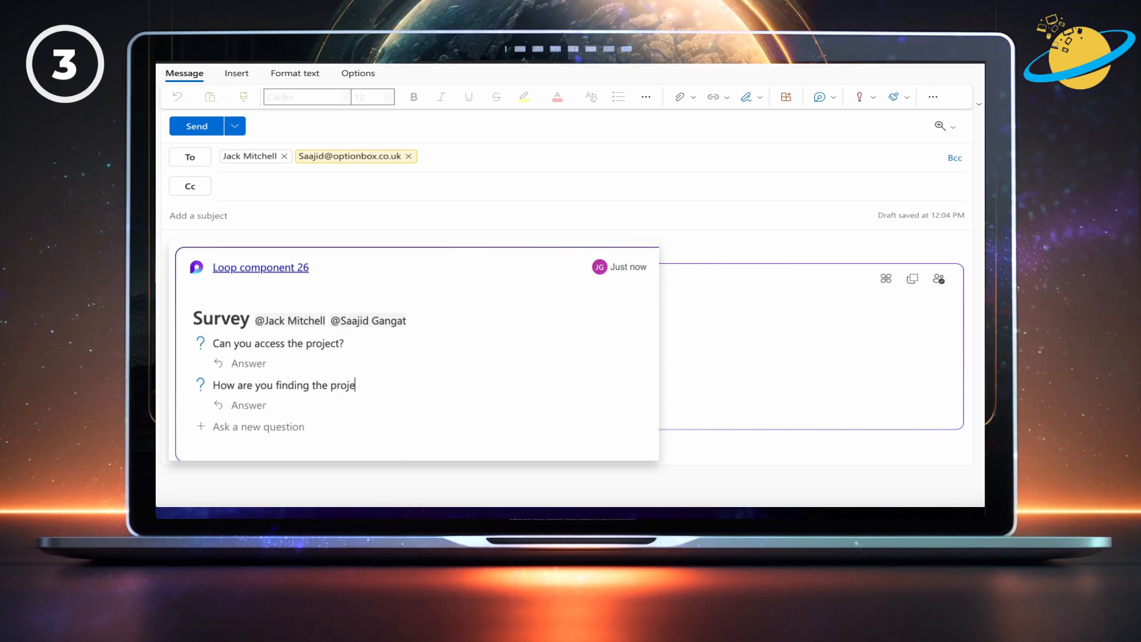
type("ct?")
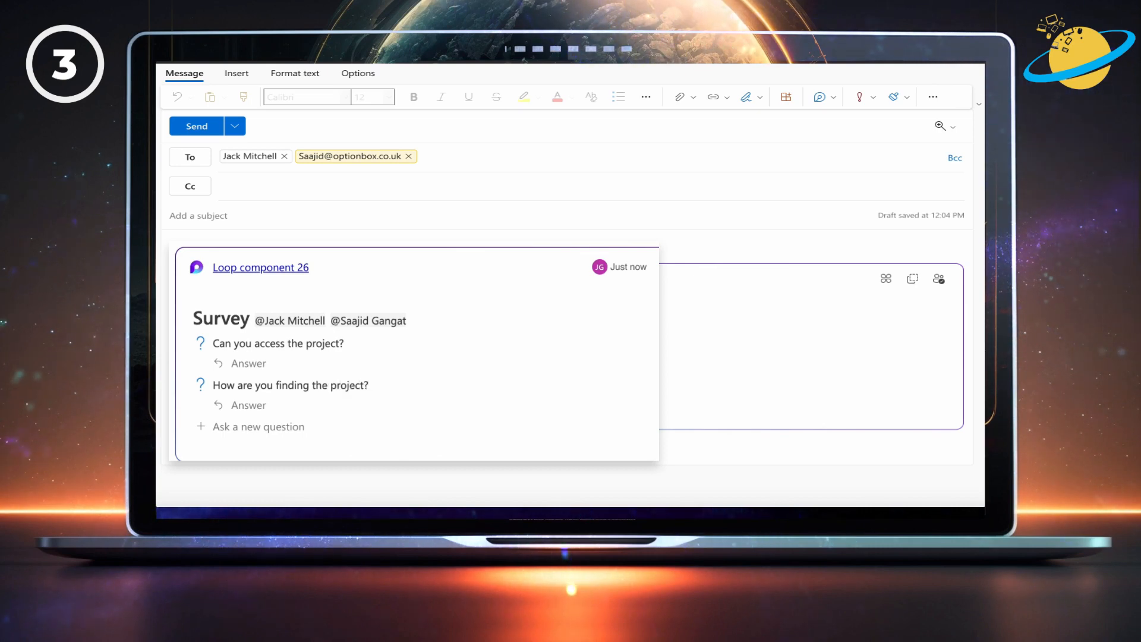
mouse_move(281, 286)
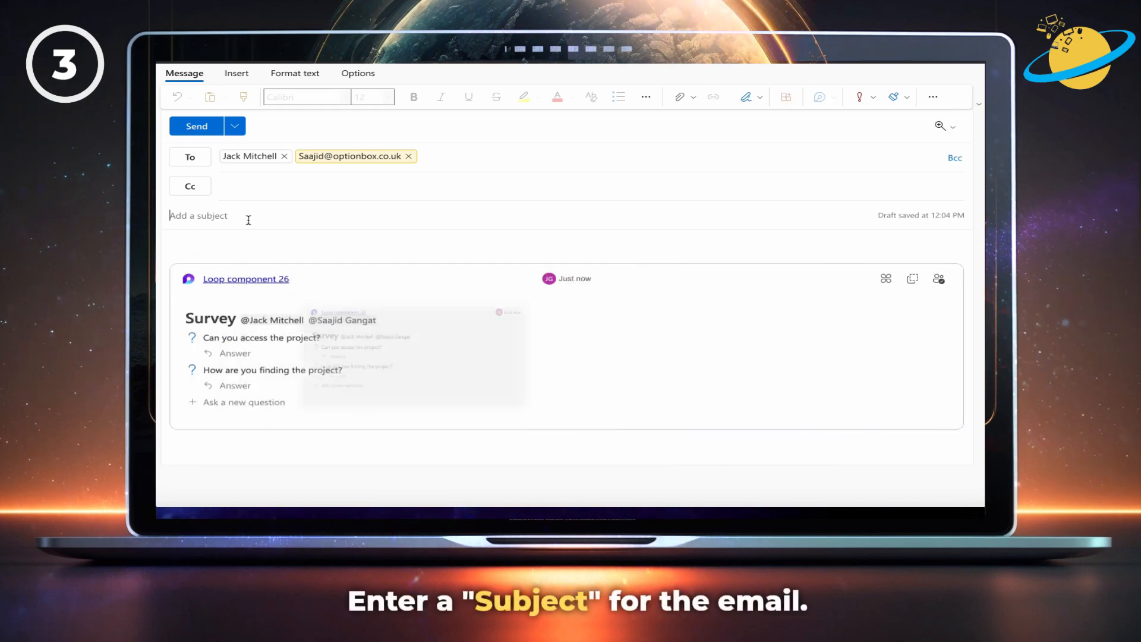
Set the email subject to Survey
type("Survey")
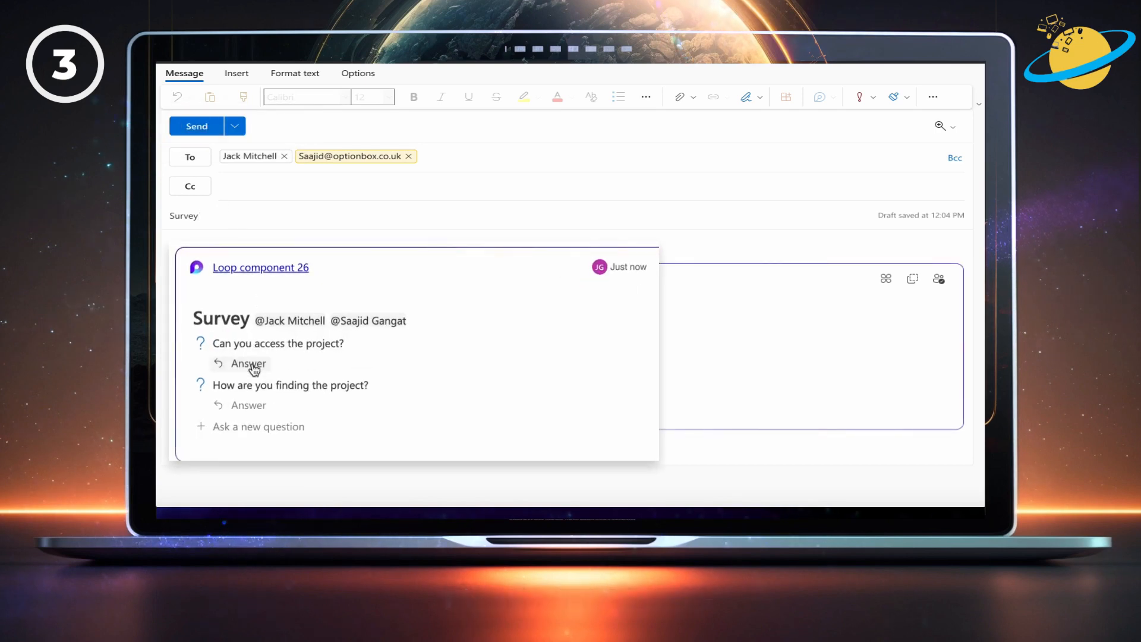
Answer Yes to the access question and begin typing Eas for the second
left_click(247, 364)
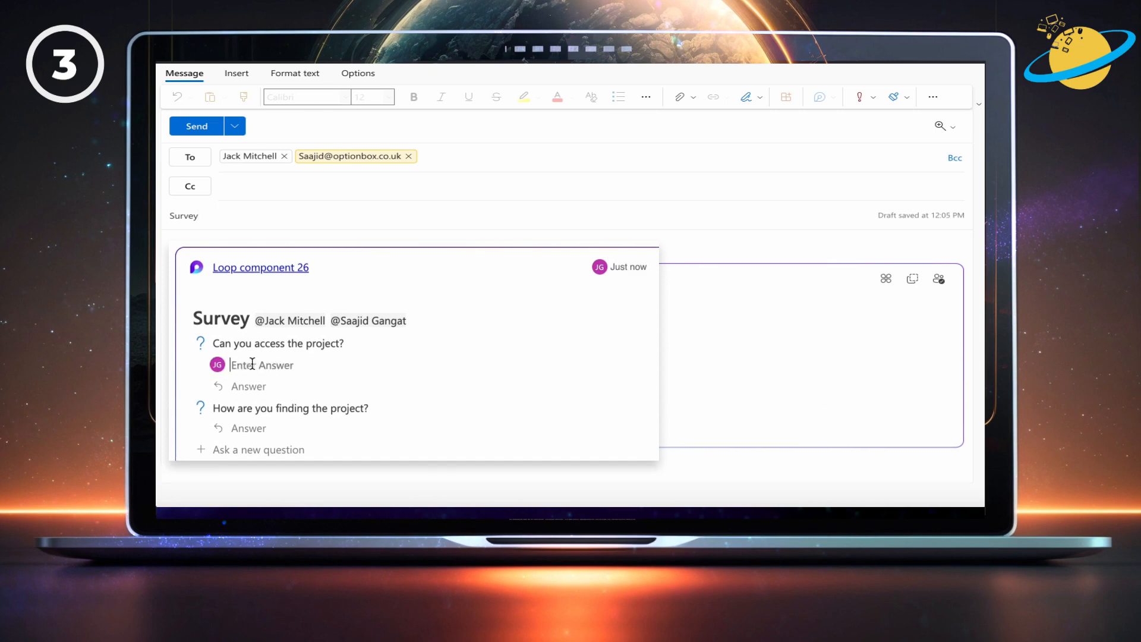
type("Yes")
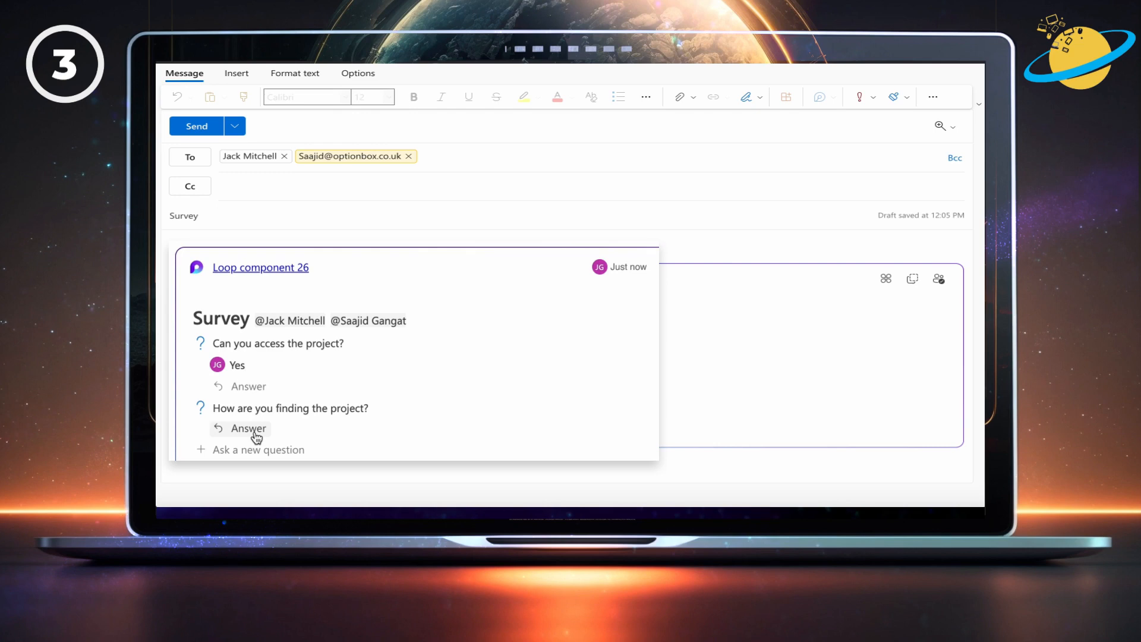
left_click(249, 428)
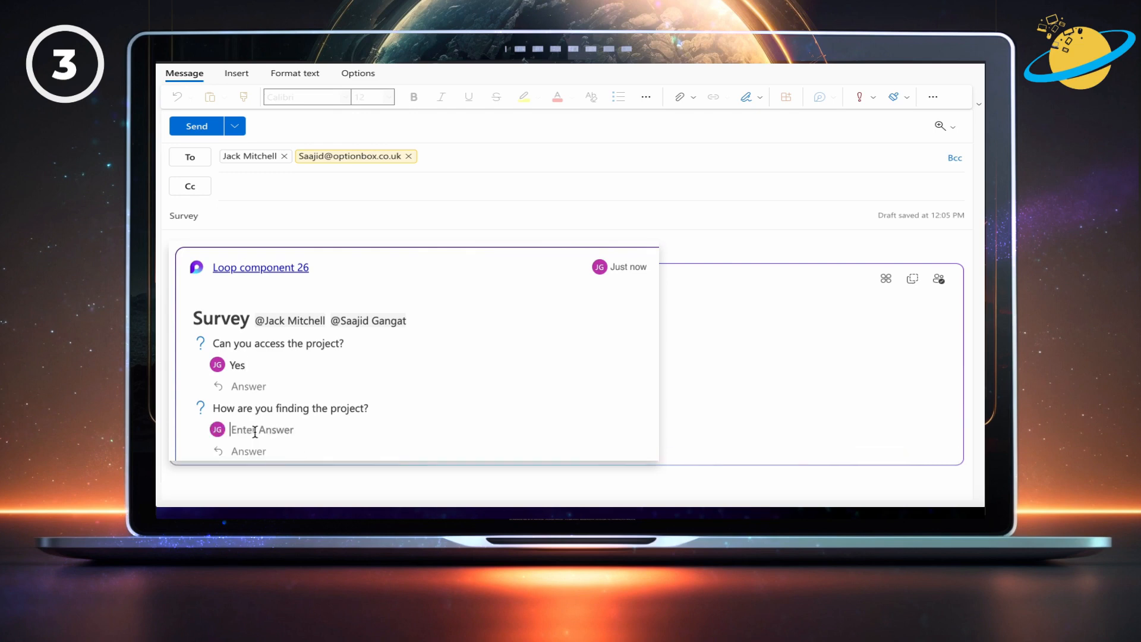
type("Eas")
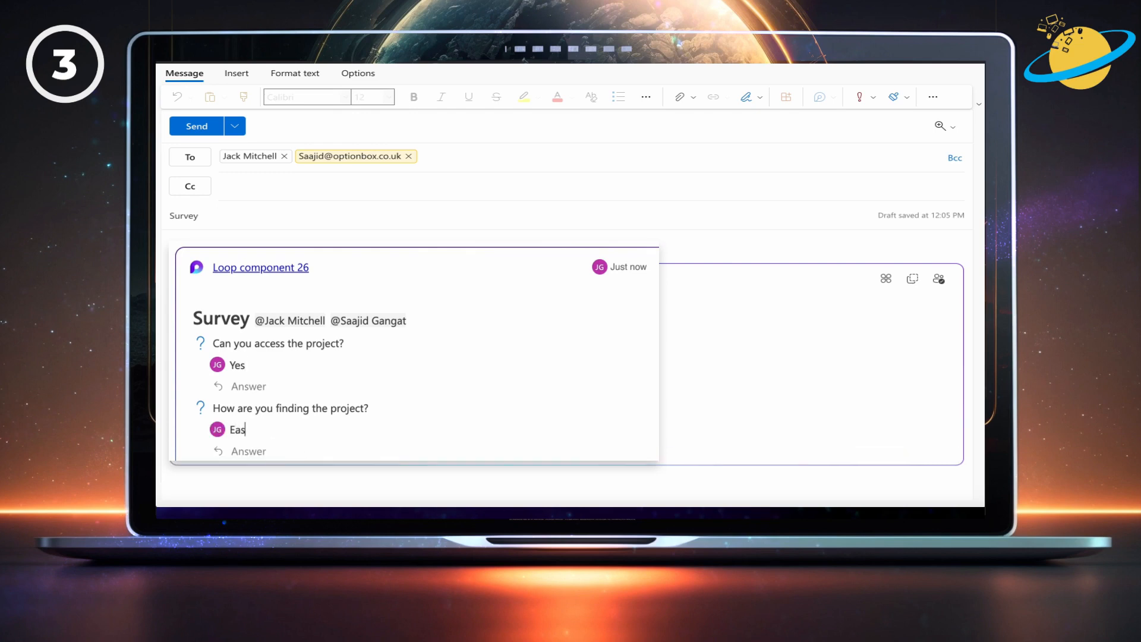